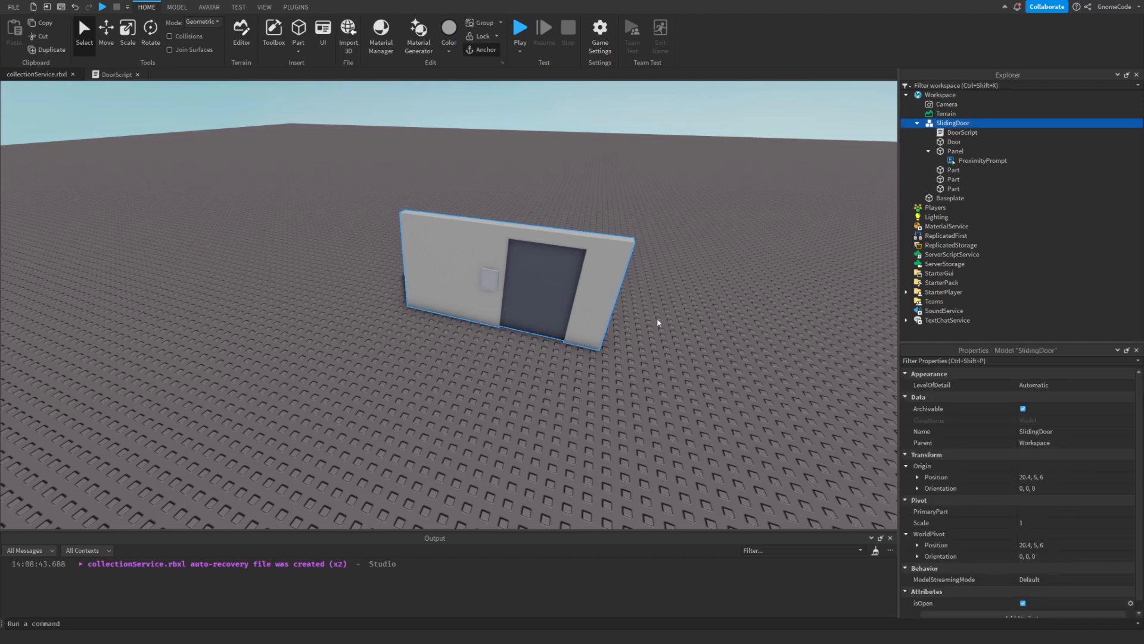
# Playtest the original door, trigger its prompt with E, and glance at its script.
pyautogui.click(520, 28)
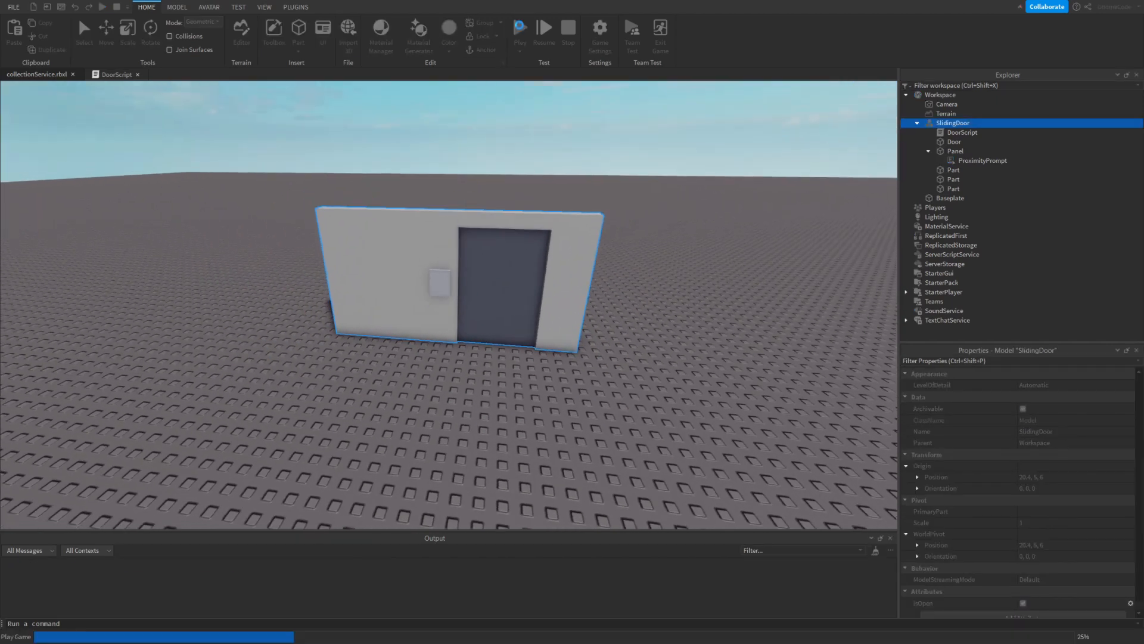
pyautogui.click(519, 31)
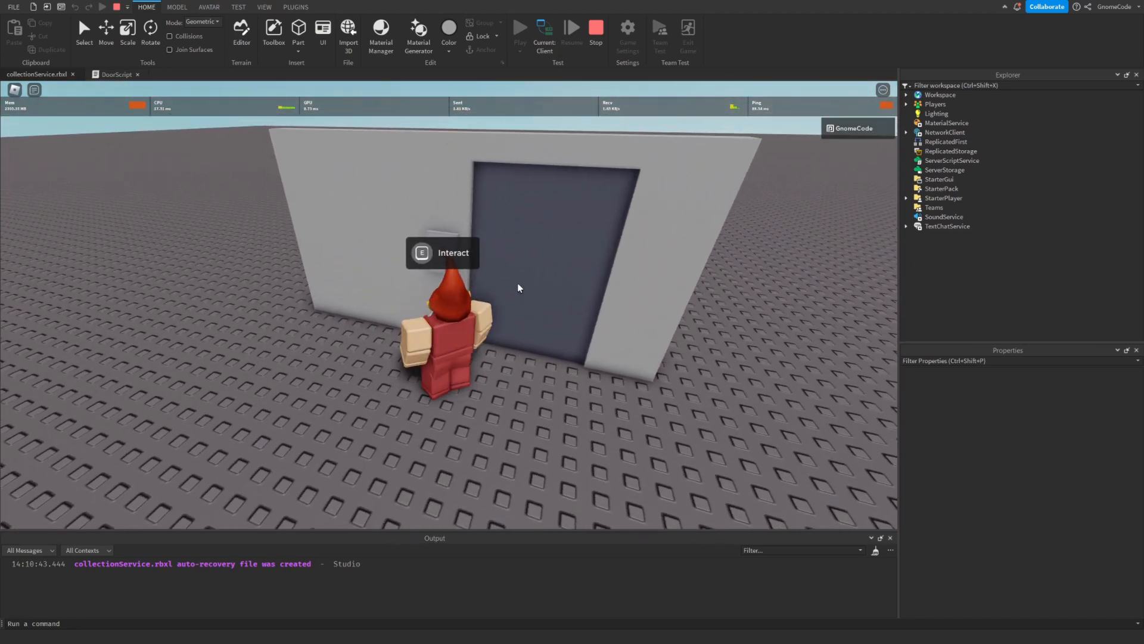
pyautogui.press('e')
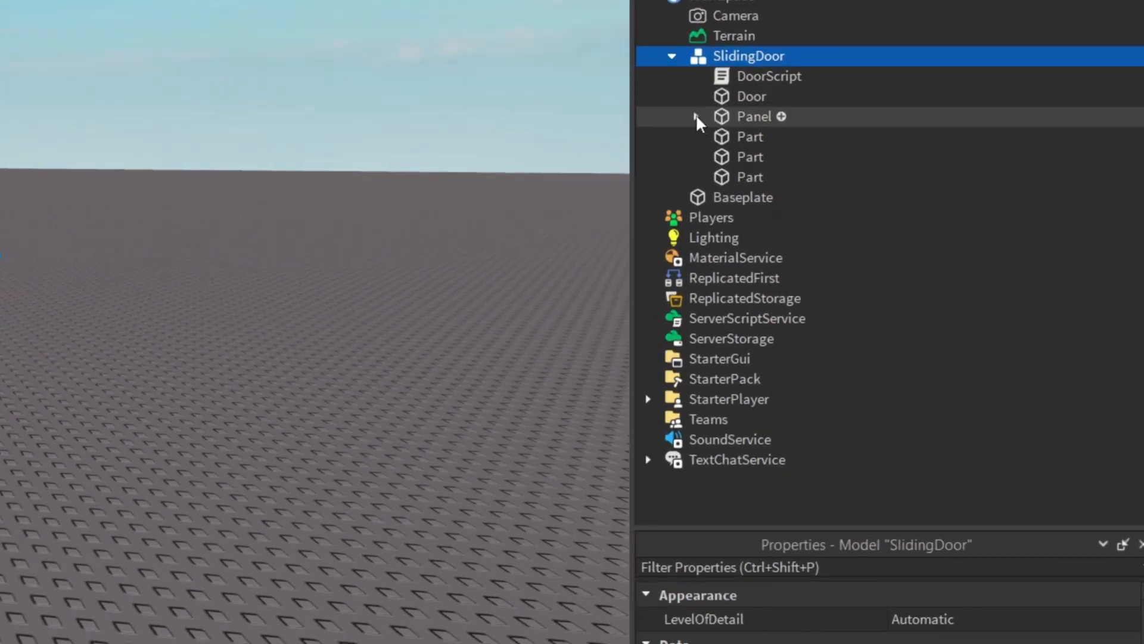
pyautogui.doubleClick(767, 76)
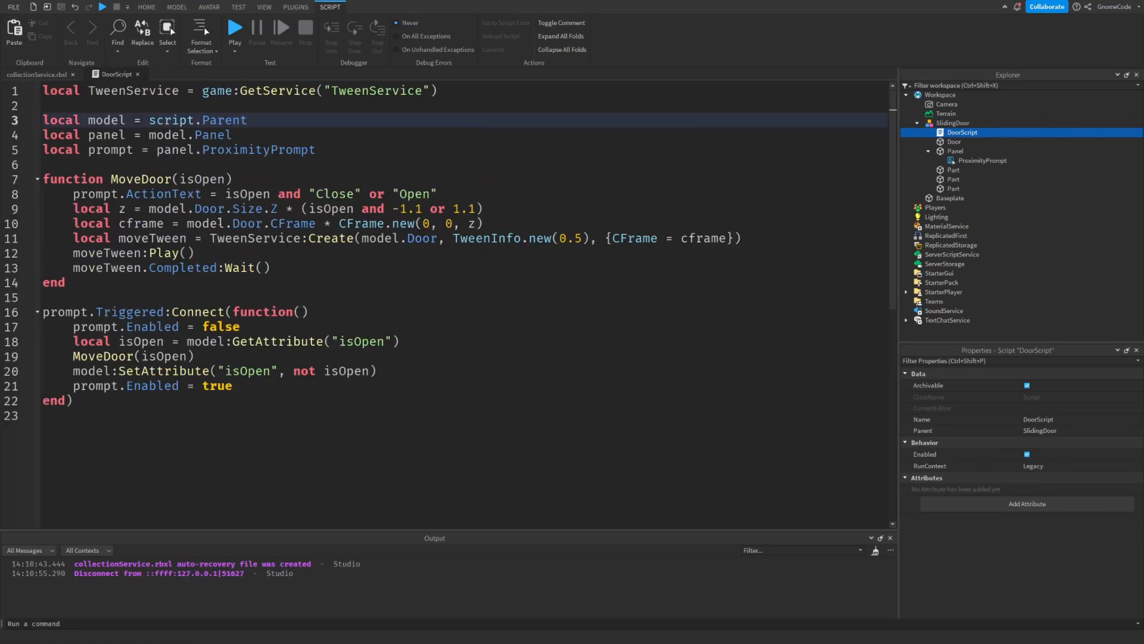
pyautogui.click(146, 7)
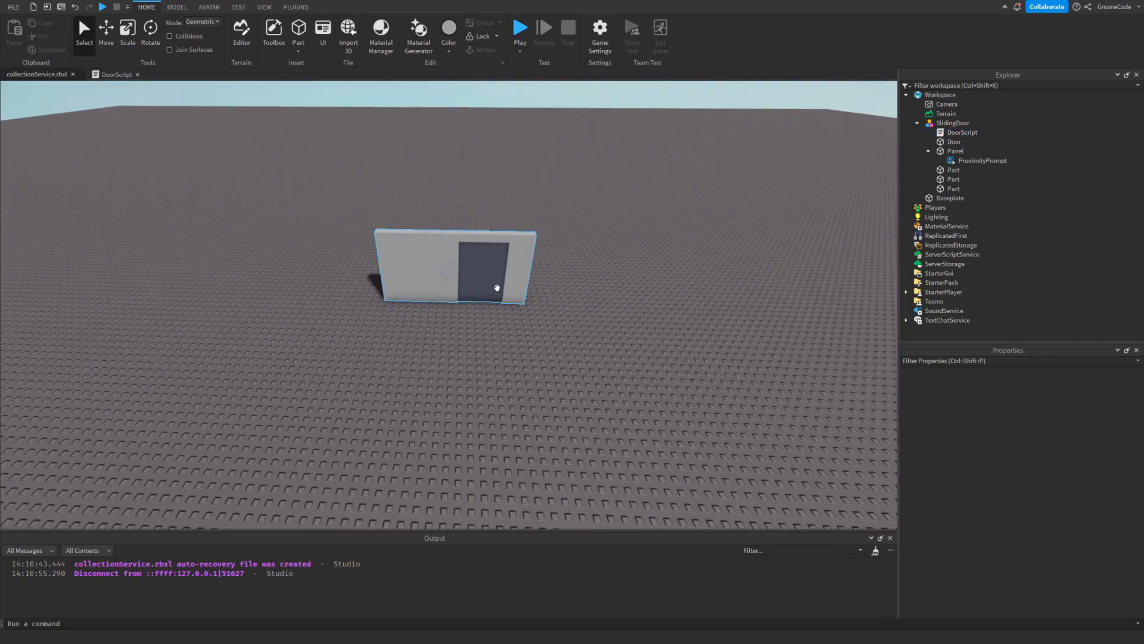
# Select the sliding door model, then playtest all three doors and stop.
pyautogui.click(456, 266)
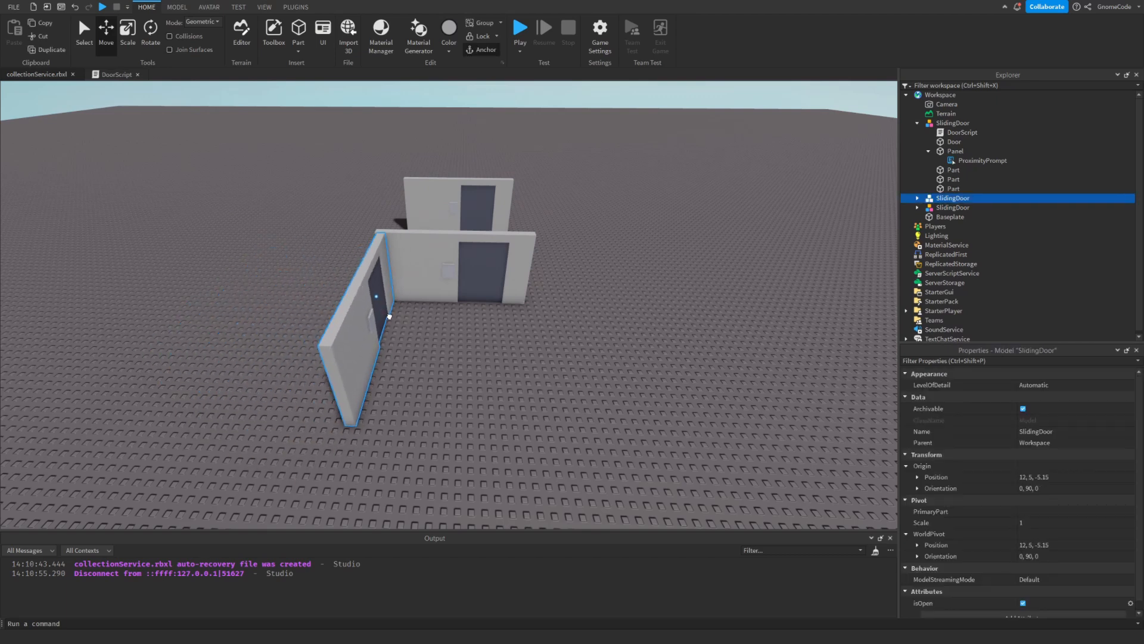
pyautogui.click(520, 29)
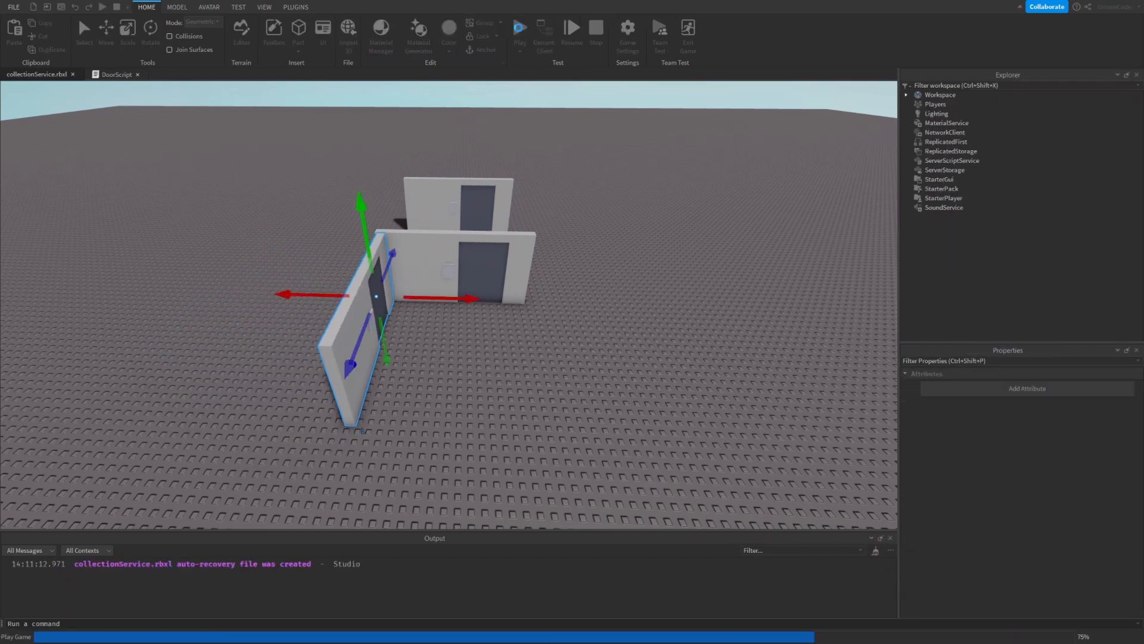
pyautogui.click(519, 29)
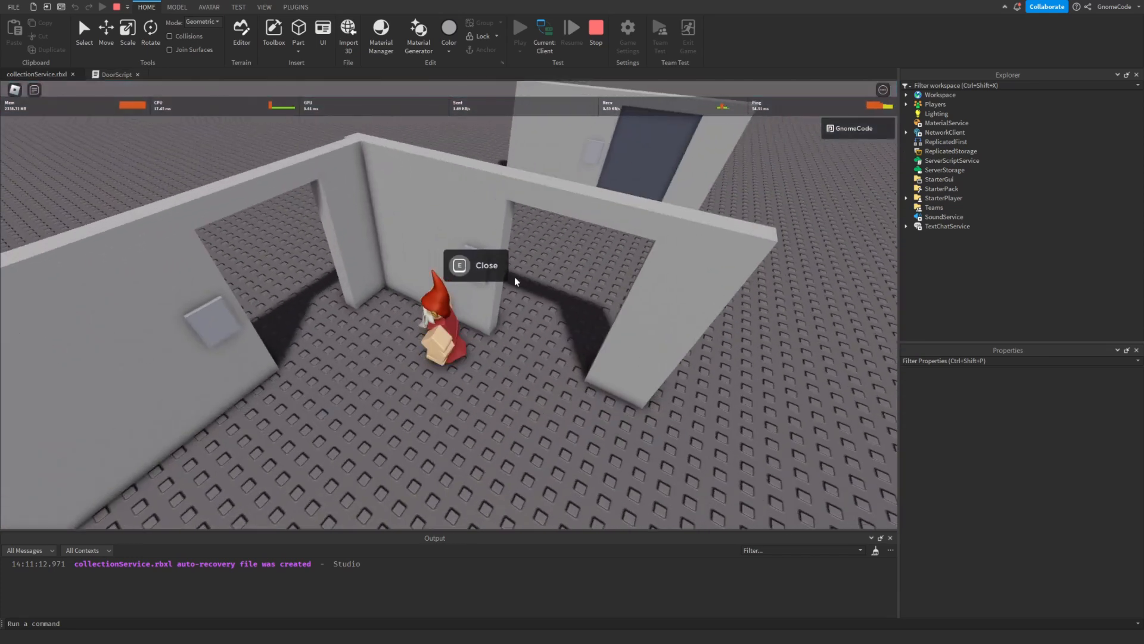
pyautogui.click(595, 28)
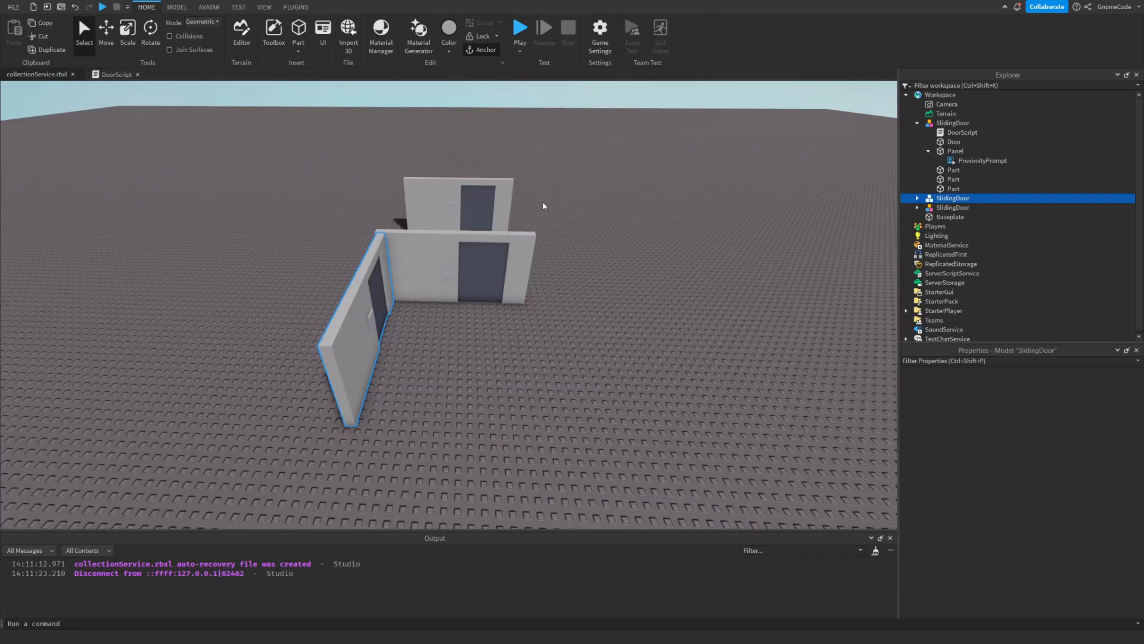
# In MoveDoor, add panel.Color = isOpen and Color3.new(0,1,0) or Color3.new(1,0,0).
pyautogui.click(962, 132)
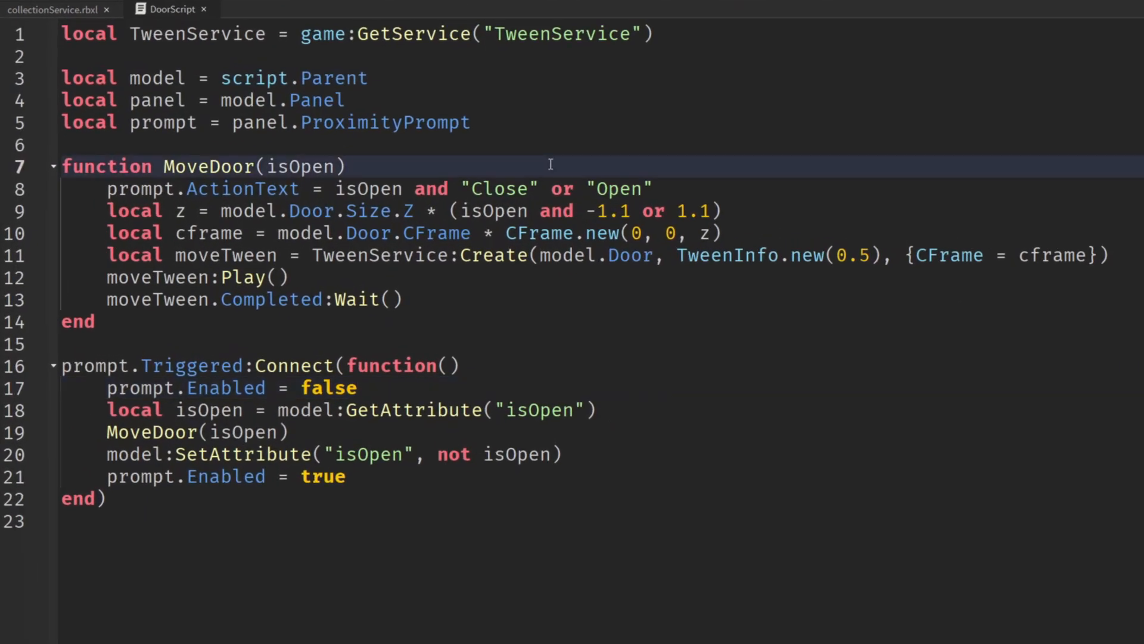
pyautogui.press('Enter')
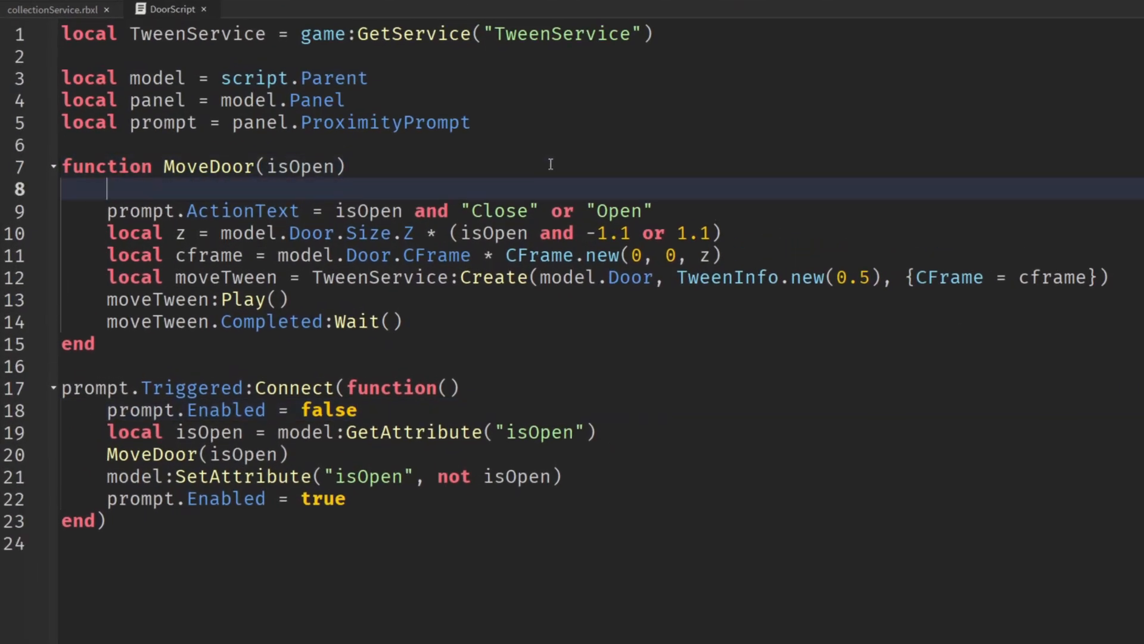
pyautogui.write('panel.C')
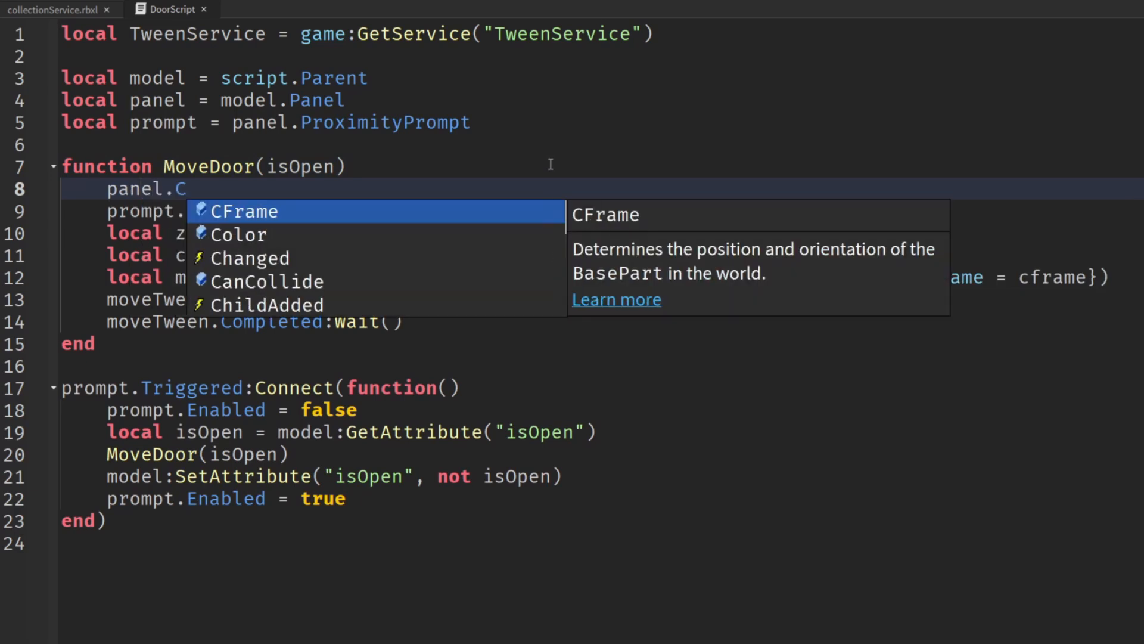
pyautogui.click(250, 234)
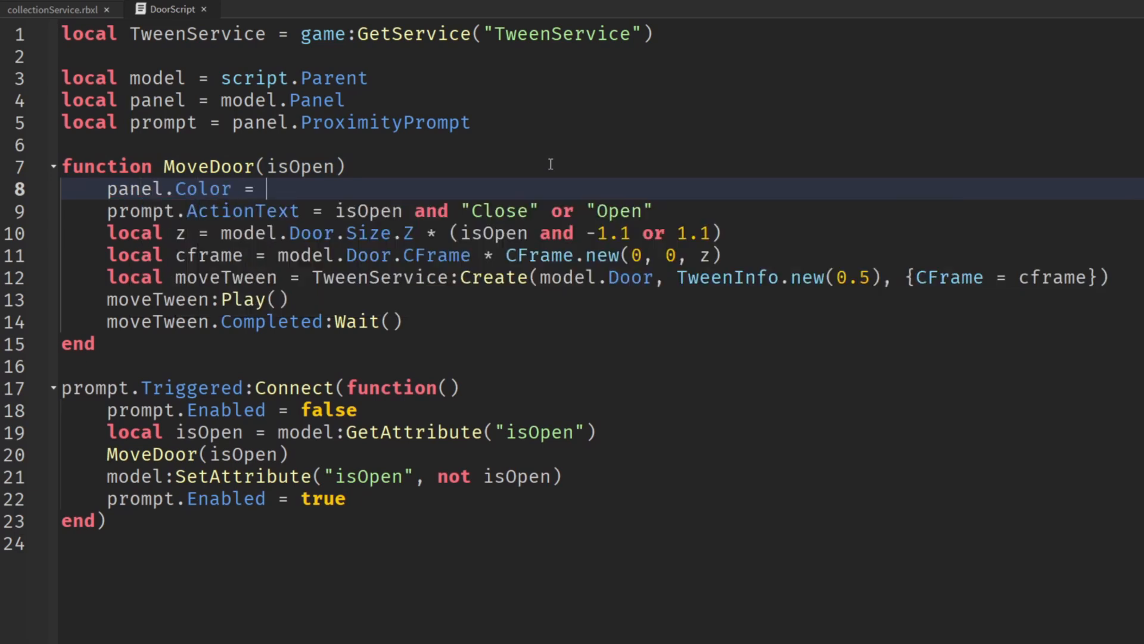
pyautogui.write('isOpen and')
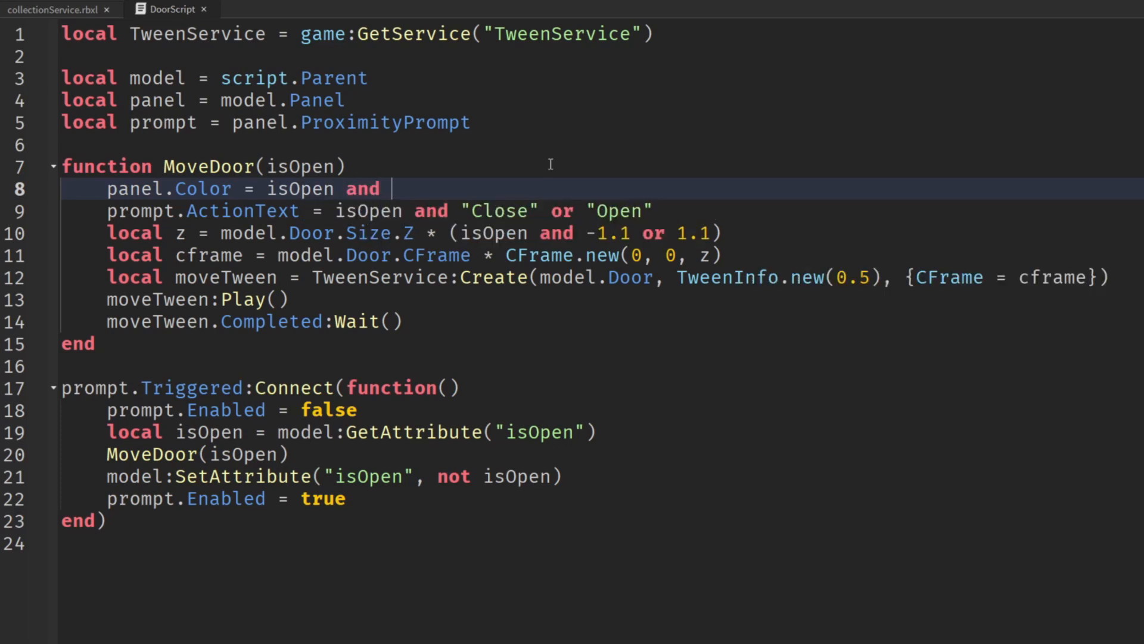
pyautogui.write('Color3')
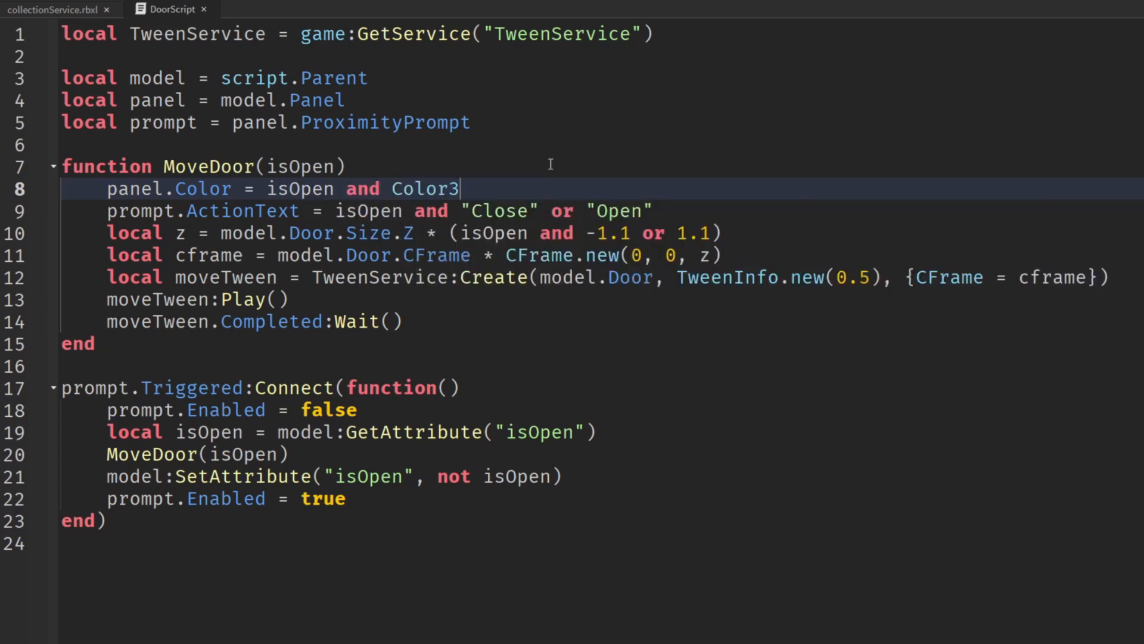
pyautogui.write('.new(0,')
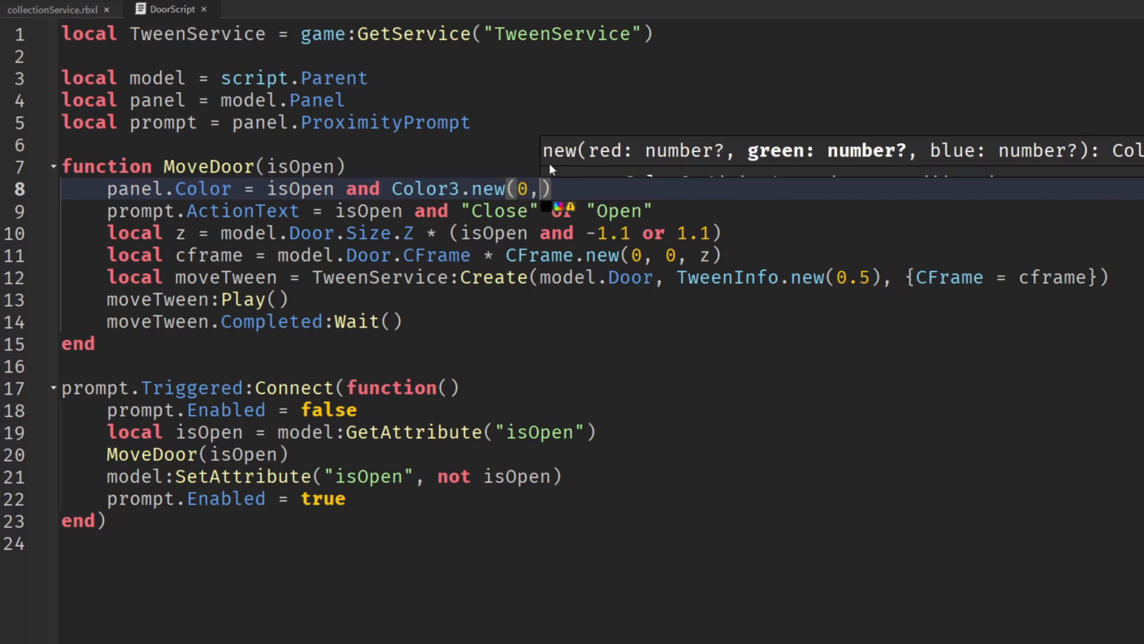
pyautogui.write('1,0) or Color3.new(1,0,0)')
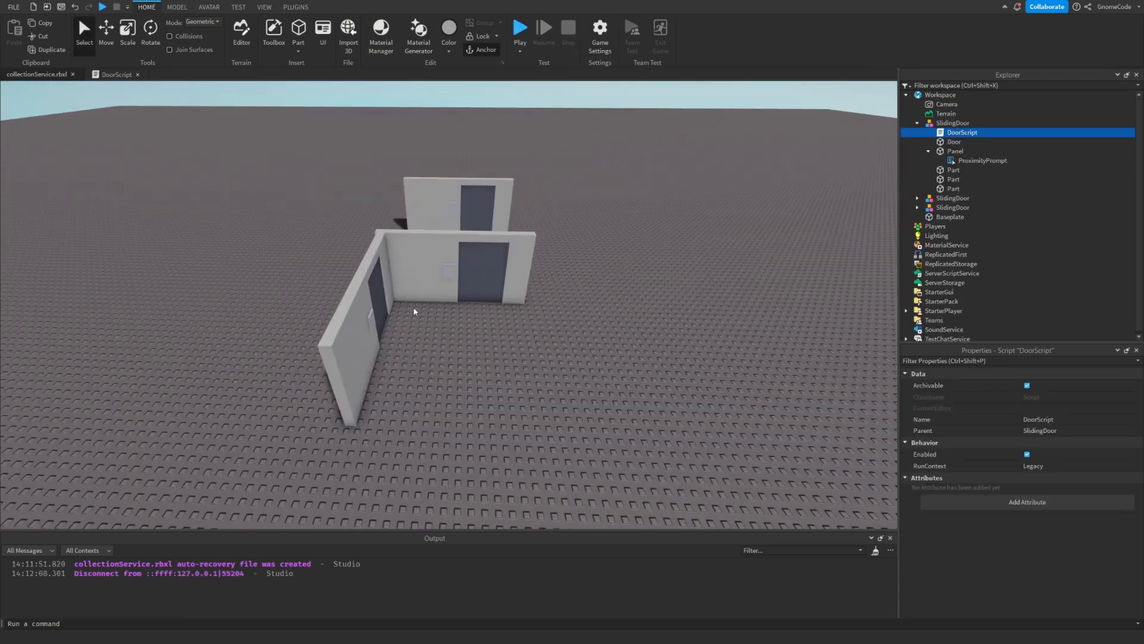
# Expand the second SlidingDoor and open its unedited DoorScript copy, then return to the scene.
pyautogui.click(953, 198)
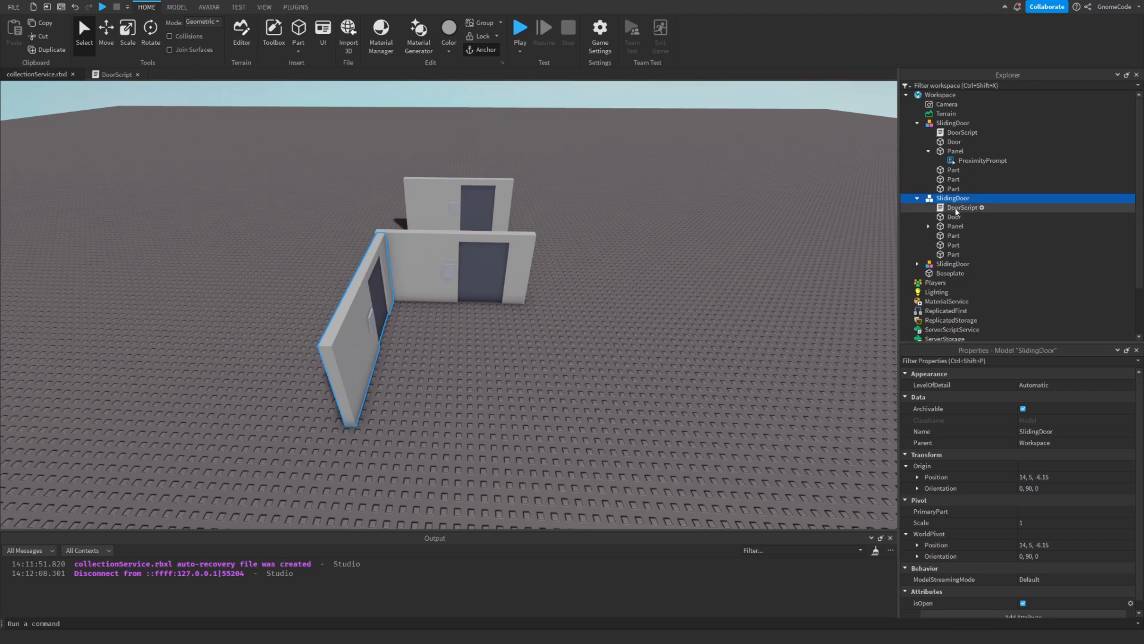
pyautogui.doubleClick(962, 207)
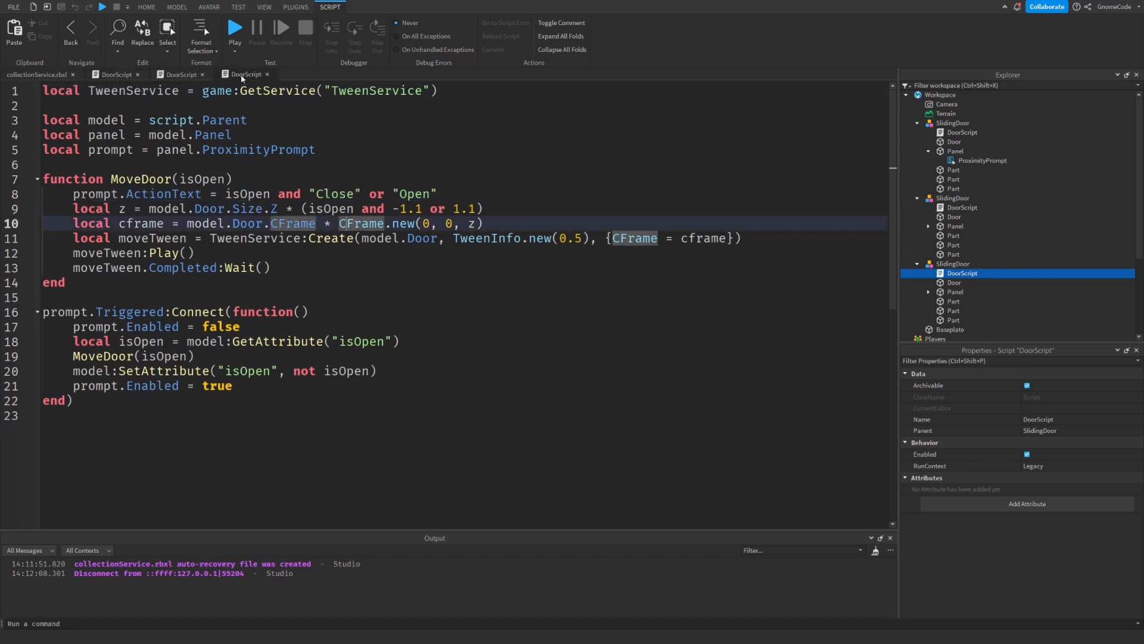
pyautogui.click(146, 7)
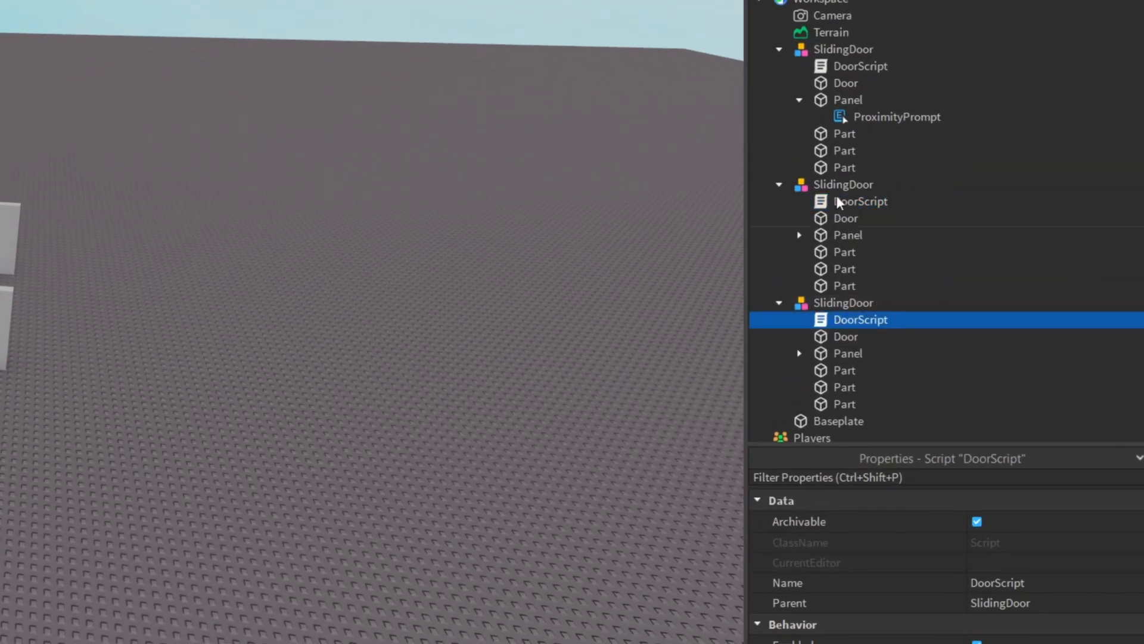
# Drag the remaining DoorScript into ServerScriptService and open it to check.
pyautogui.scroll(-3)
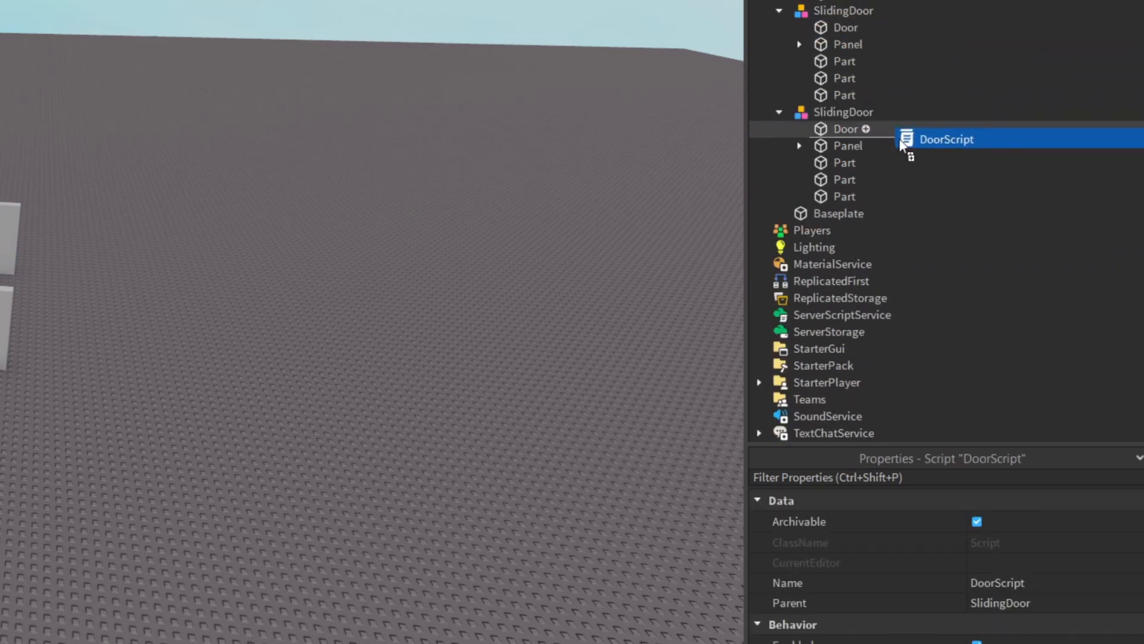
pyautogui.moveTo(945, 139); pyautogui.dragTo(842, 315)
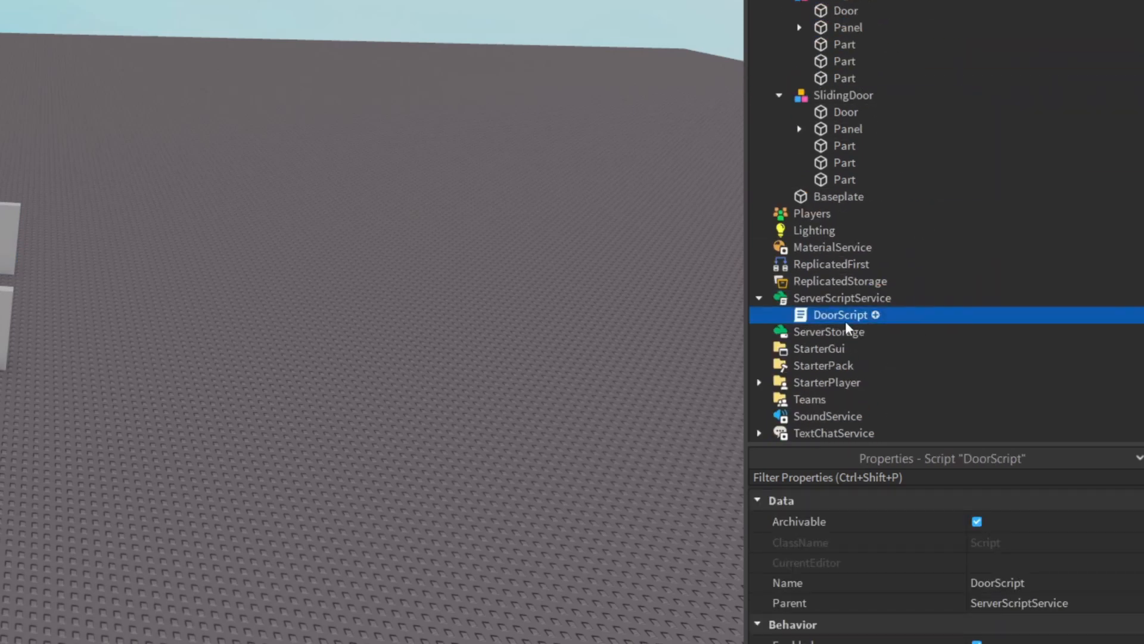
pyautogui.doubleClick(842, 315)
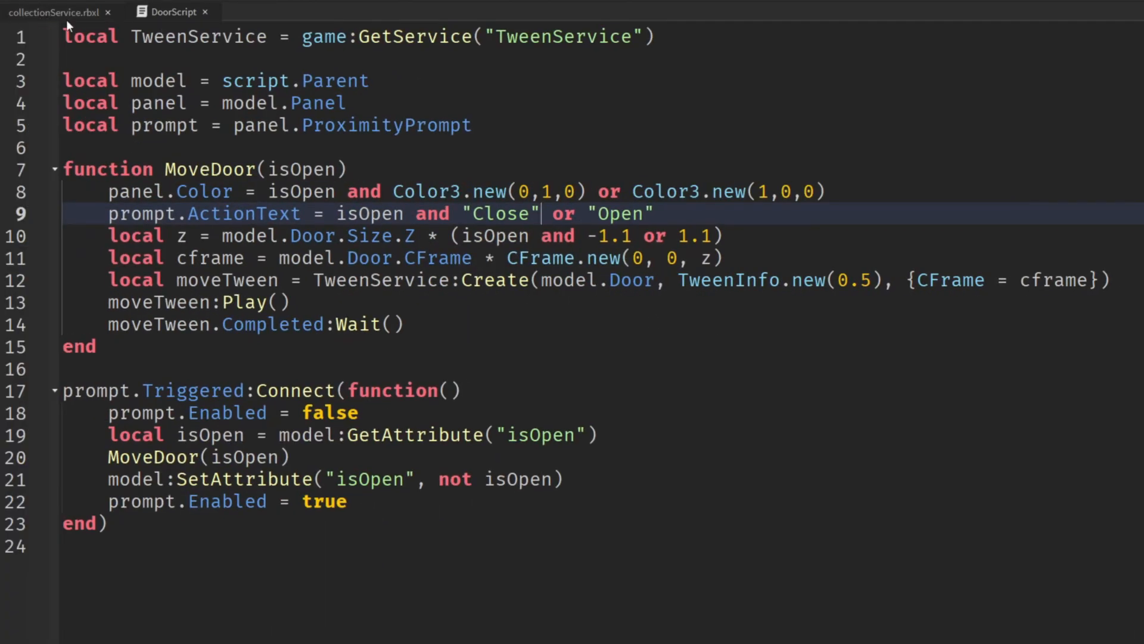
pyautogui.moveTo(55, 13)
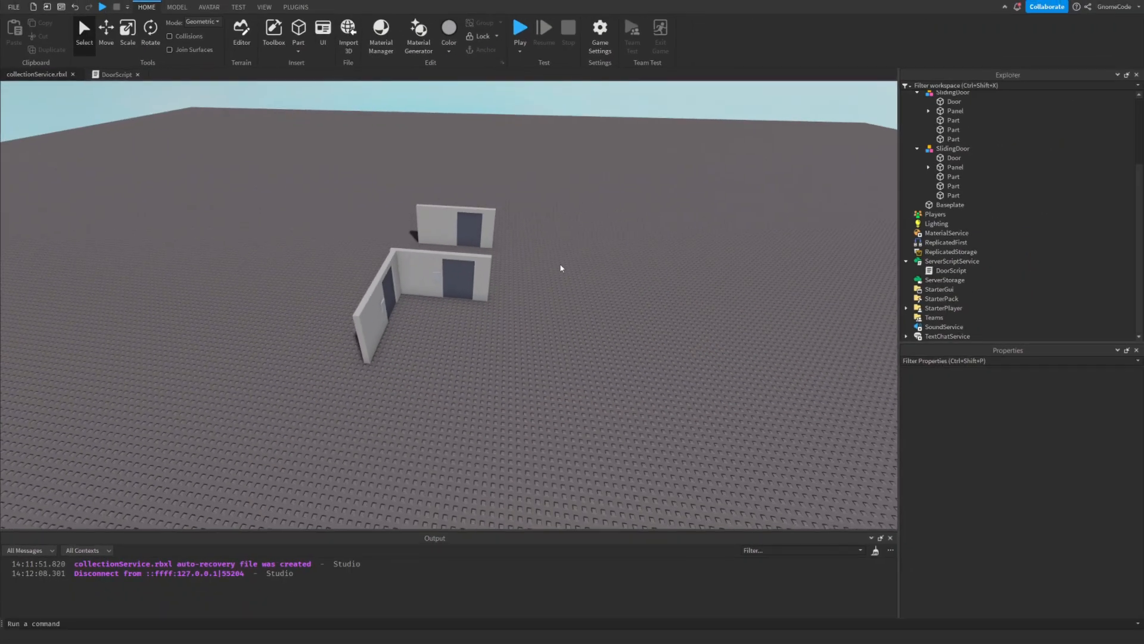
pyautogui.moveTo(521, 246)
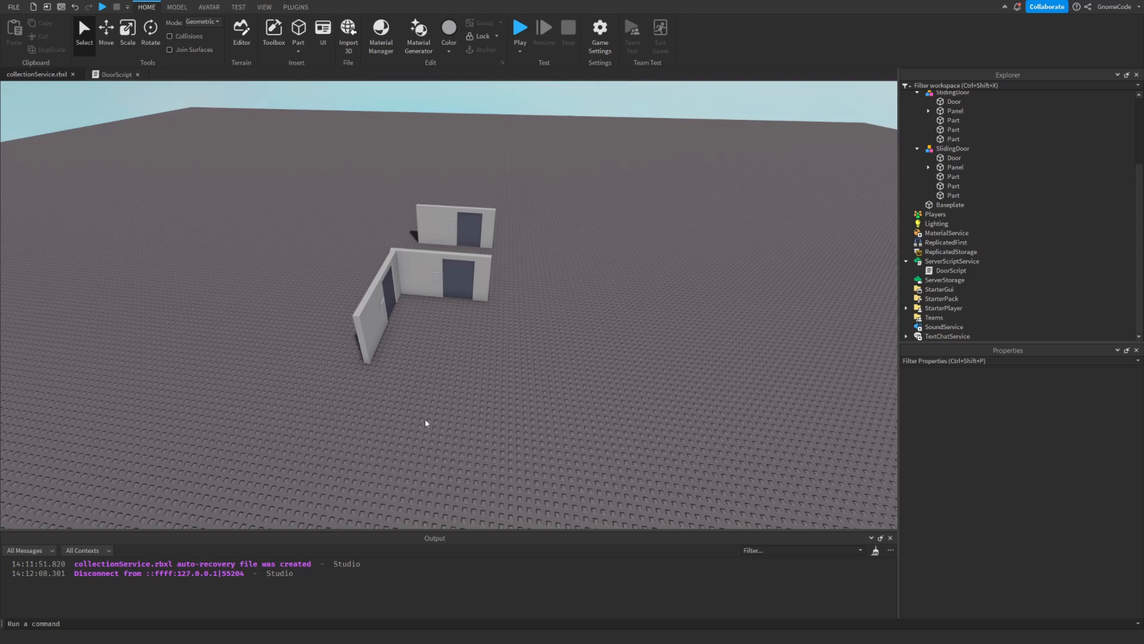
# Create a SlidingDoor tag, apply it to the door models, and view its settings.
pyautogui.click(469, 280)
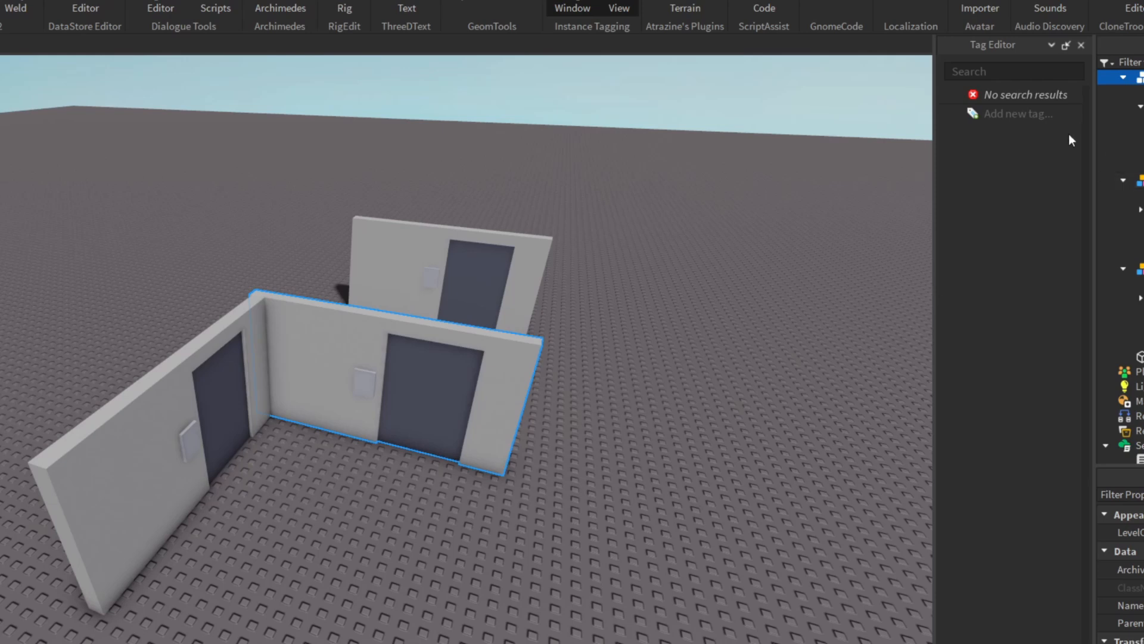
pyautogui.write('SlidingDoor')
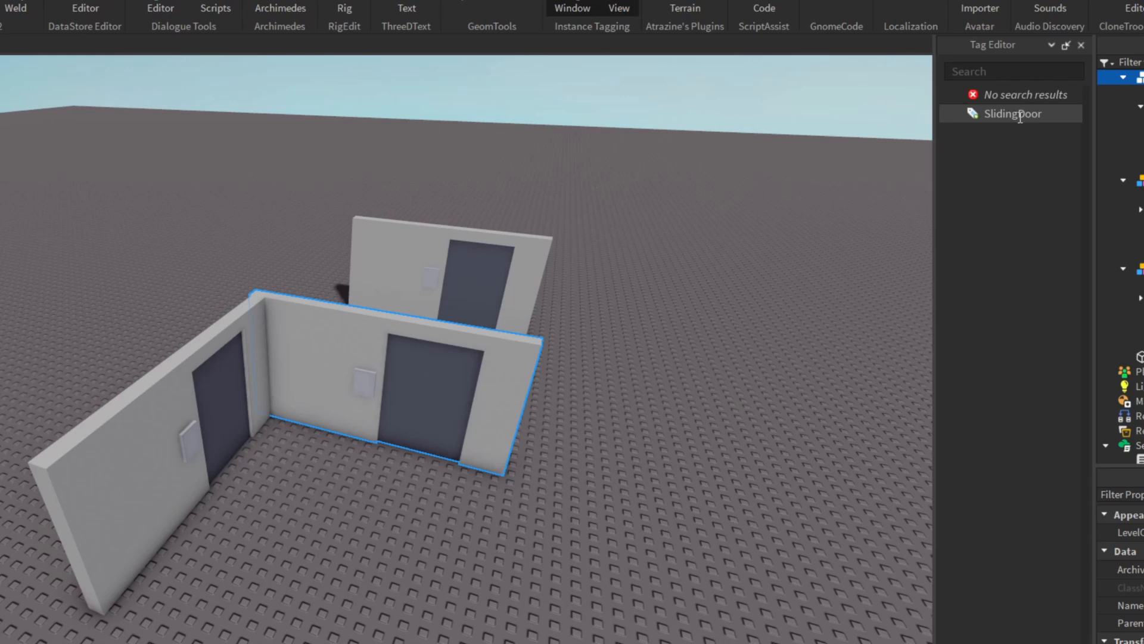
pyautogui.click(1012, 113)
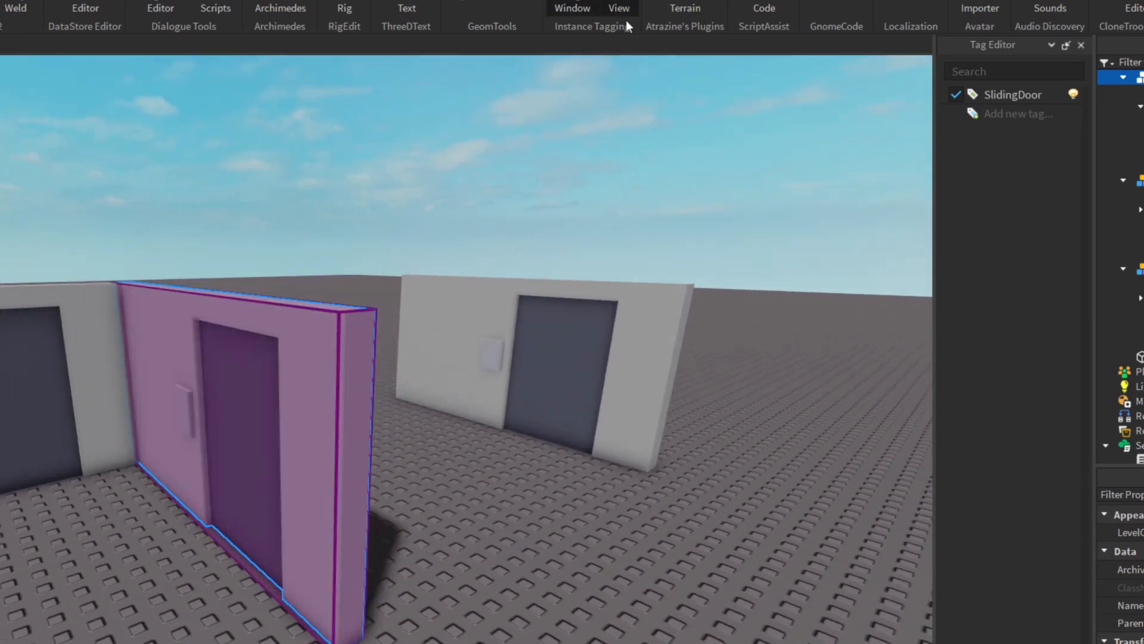
pyautogui.moveTo(634, 55)
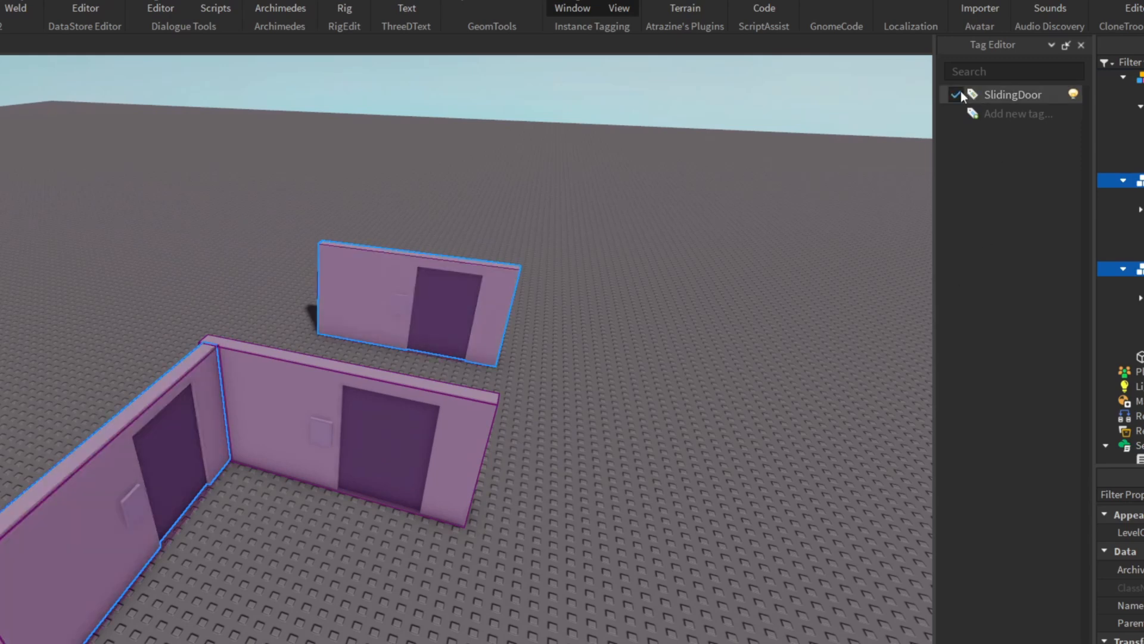
pyautogui.click(1012, 95)
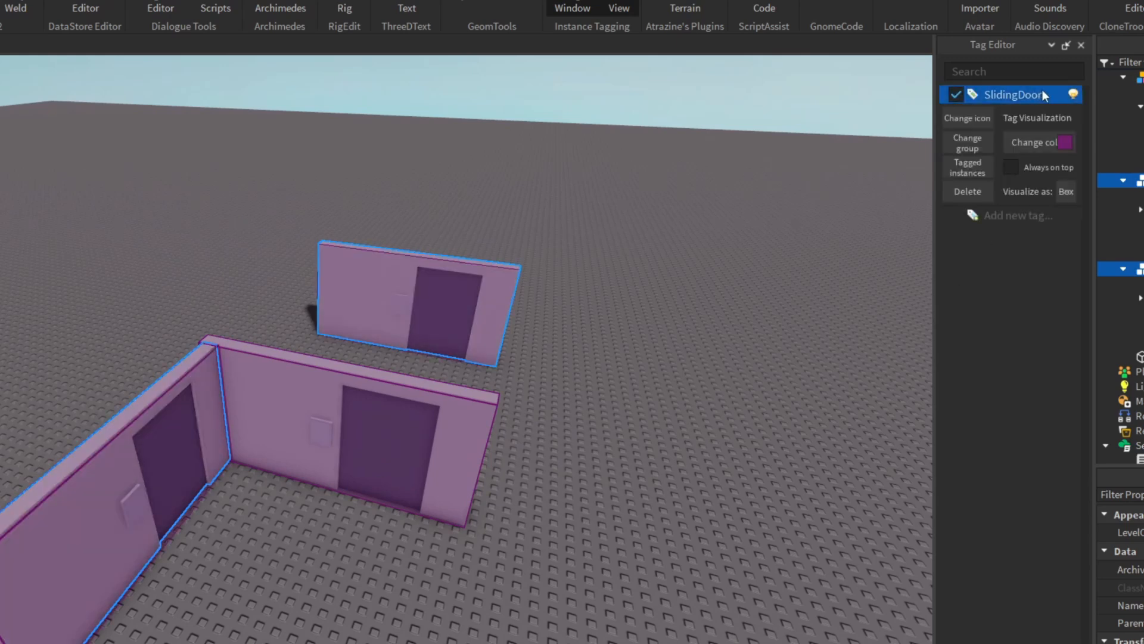
pyautogui.click(1035, 142)
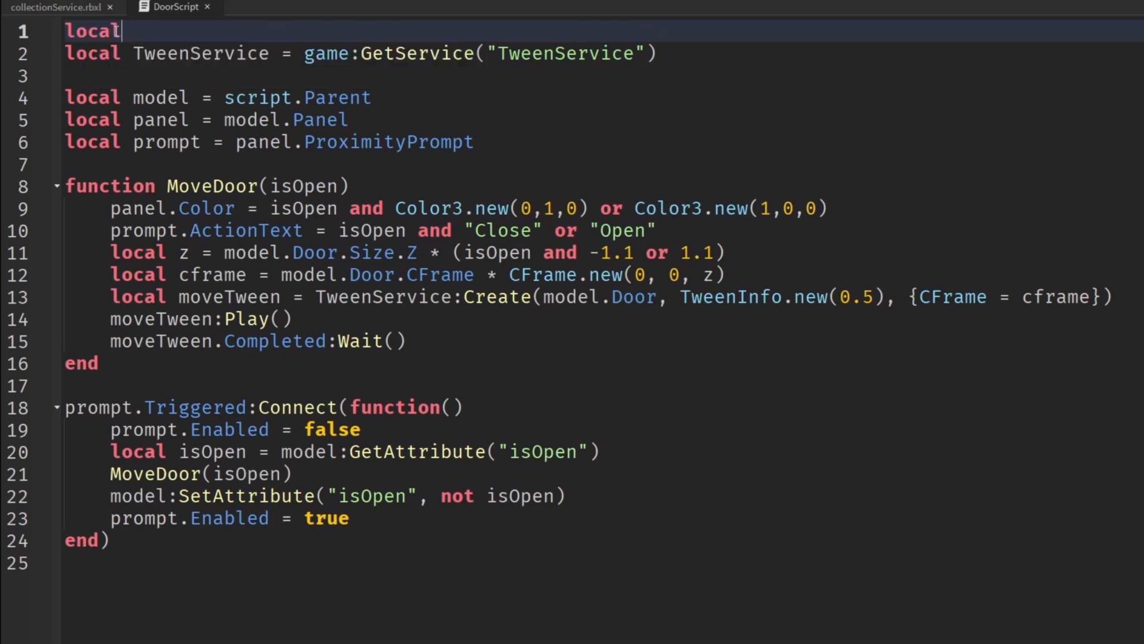
# Add local CollectionService = game:GetService("CollectionService") at the top of DoorScript.
pyautogui.write('Collection')
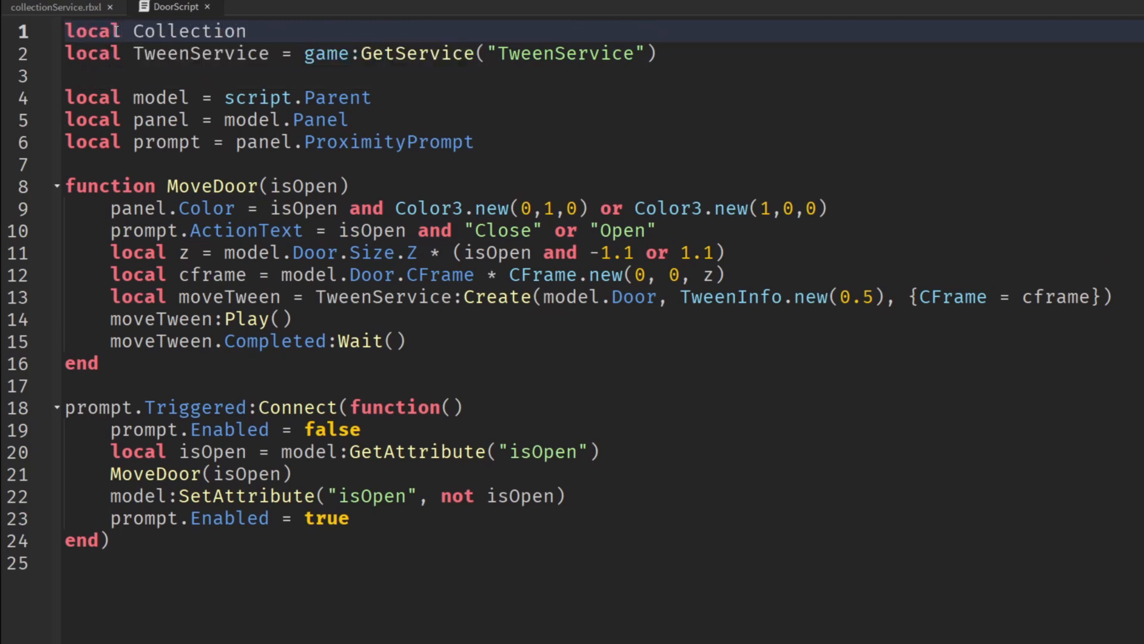
pyautogui.write('Service -=')
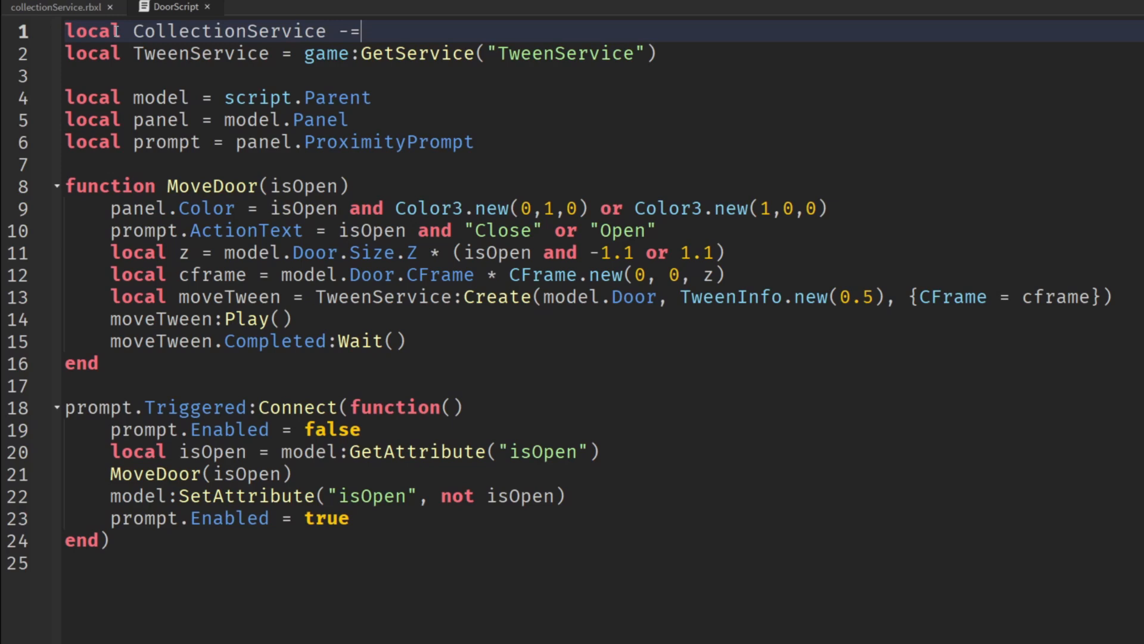
pyautogui.write('game:')
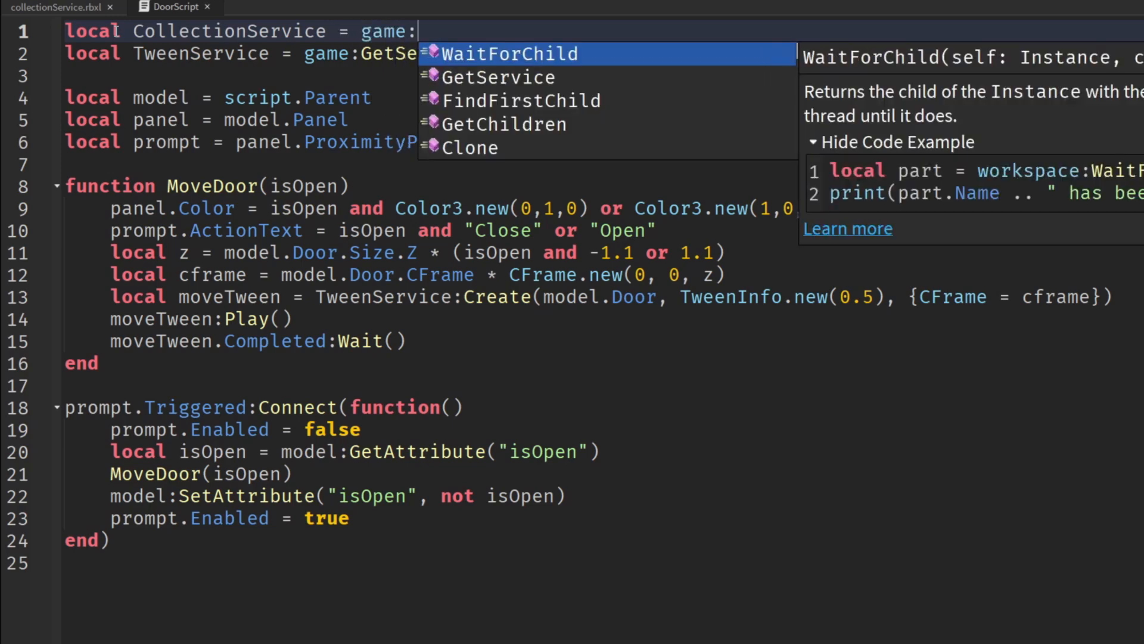
pyautogui.write('GetService("")')
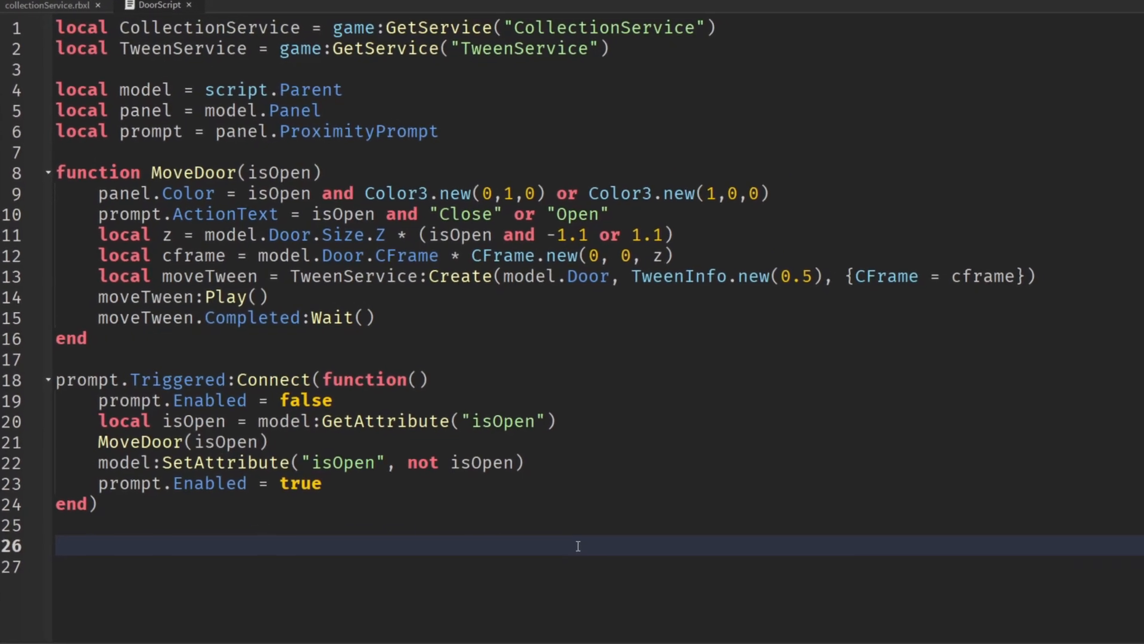
# Add CollectionService:GetTagged("SlidingDoor") at the bottom of the script.
pyautogui.write('Co')
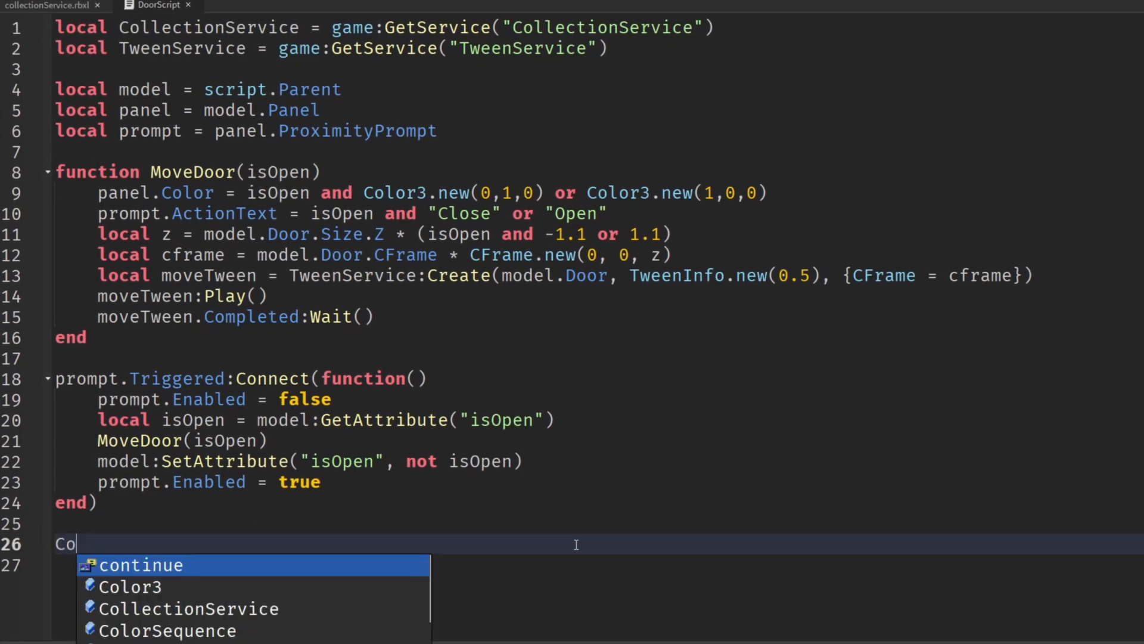
pyautogui.write('llectionService:G')
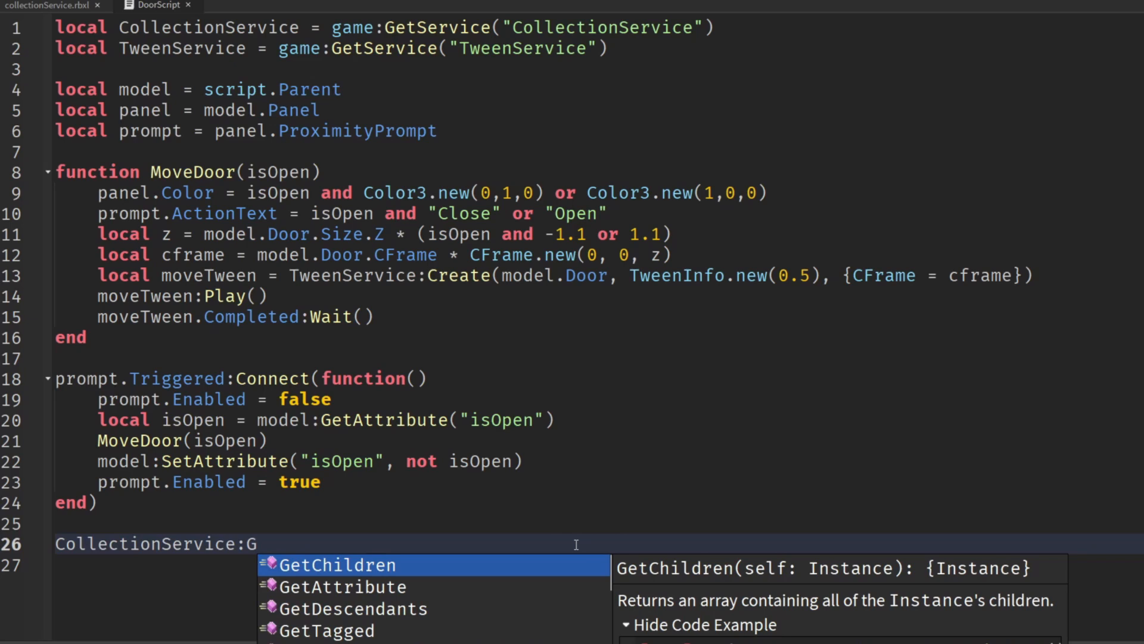
pyautogui.write('etTagged(')
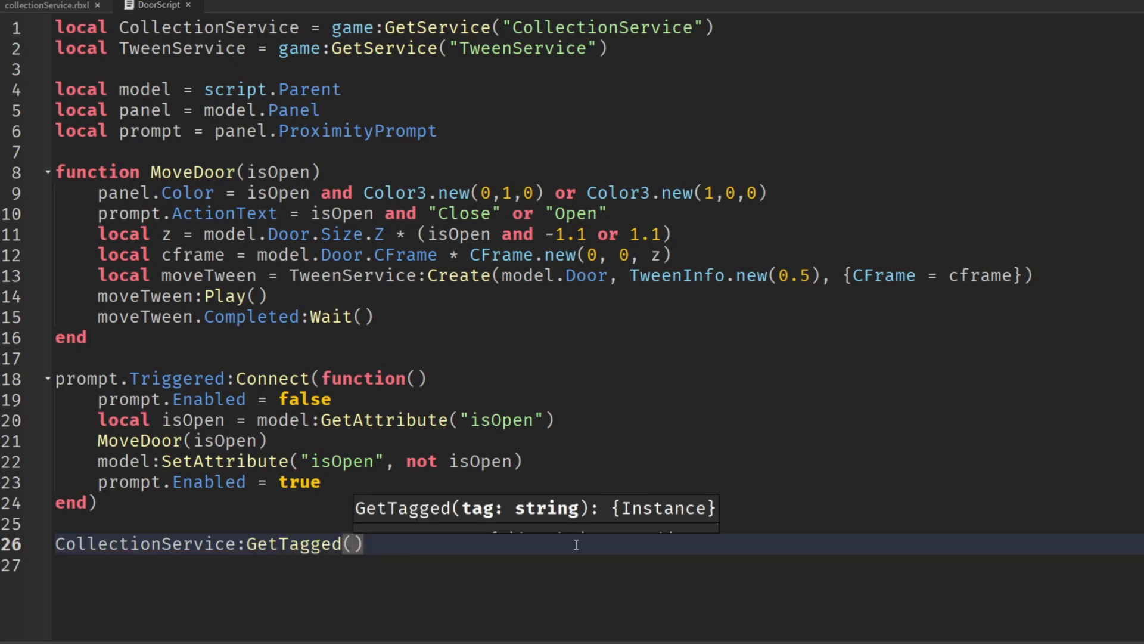
pyautogui.write('"SlidingDoor"')
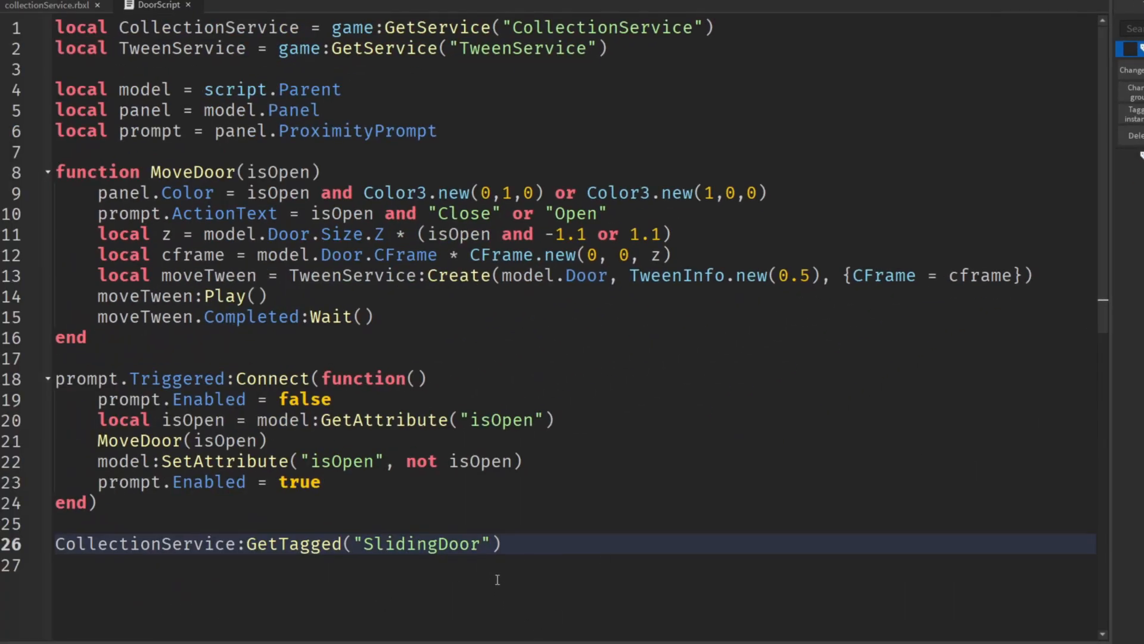
# Wrap the GetTagged call in 'for i, door in pairs(...) do' loop.
pyautogui.doubleClick(143, 543)
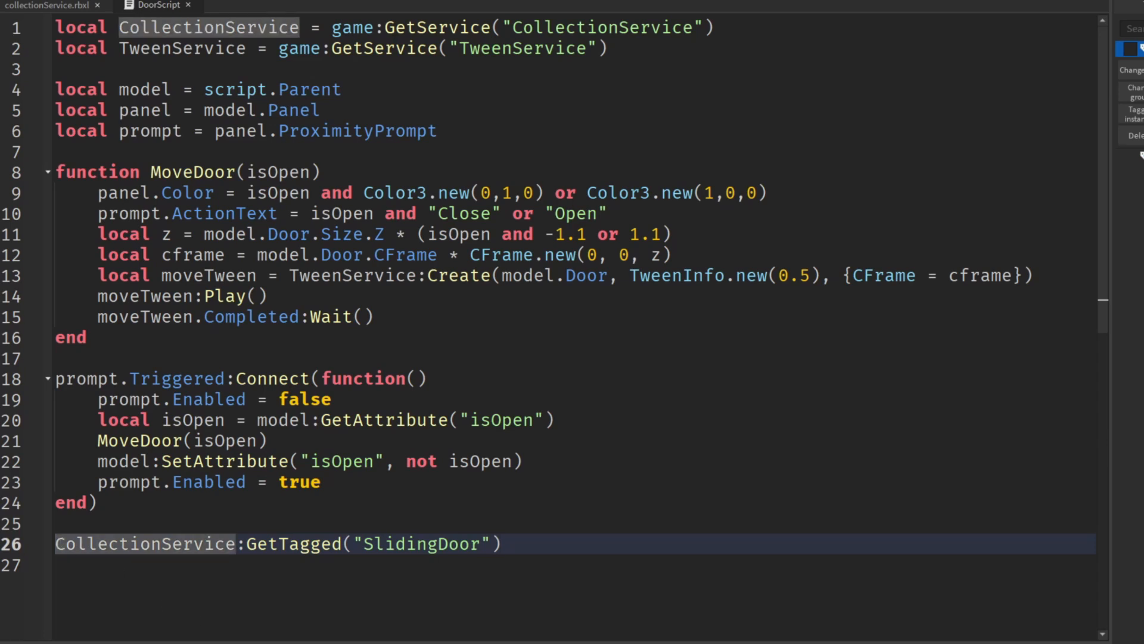
pyautogui.write('for i, door in')
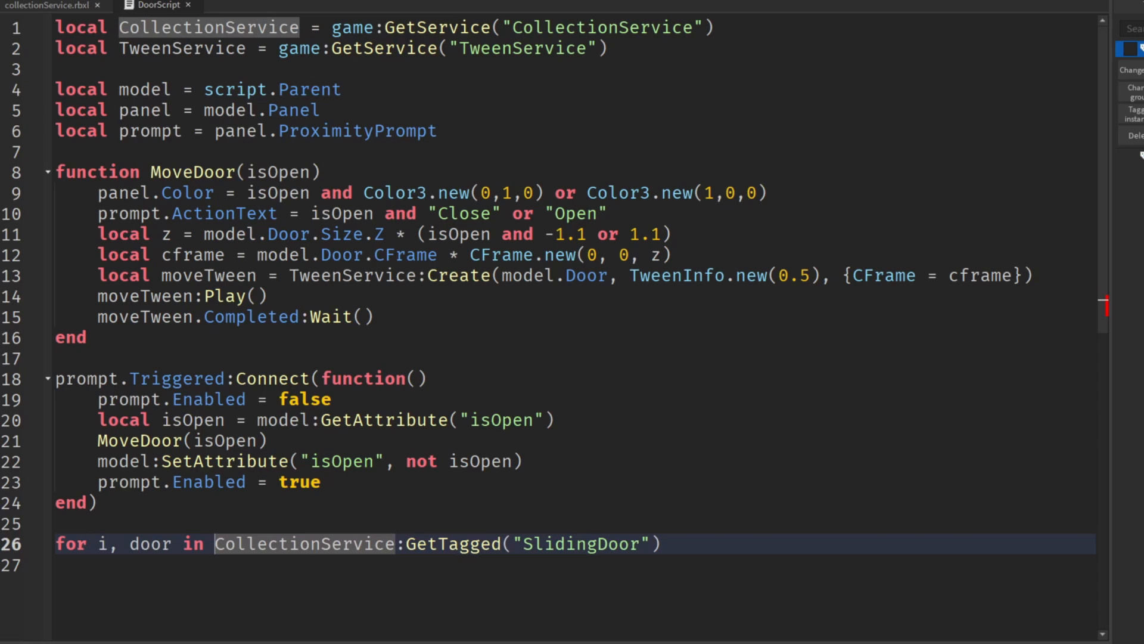
pyautogui.write('pairs(')
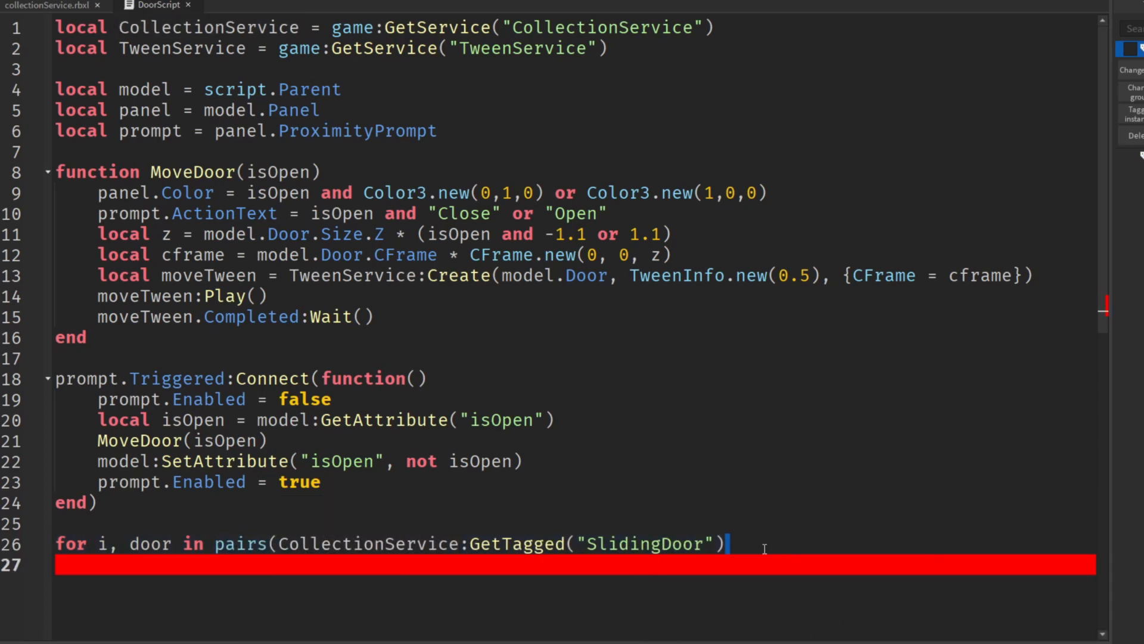
pyautogui.write('do')
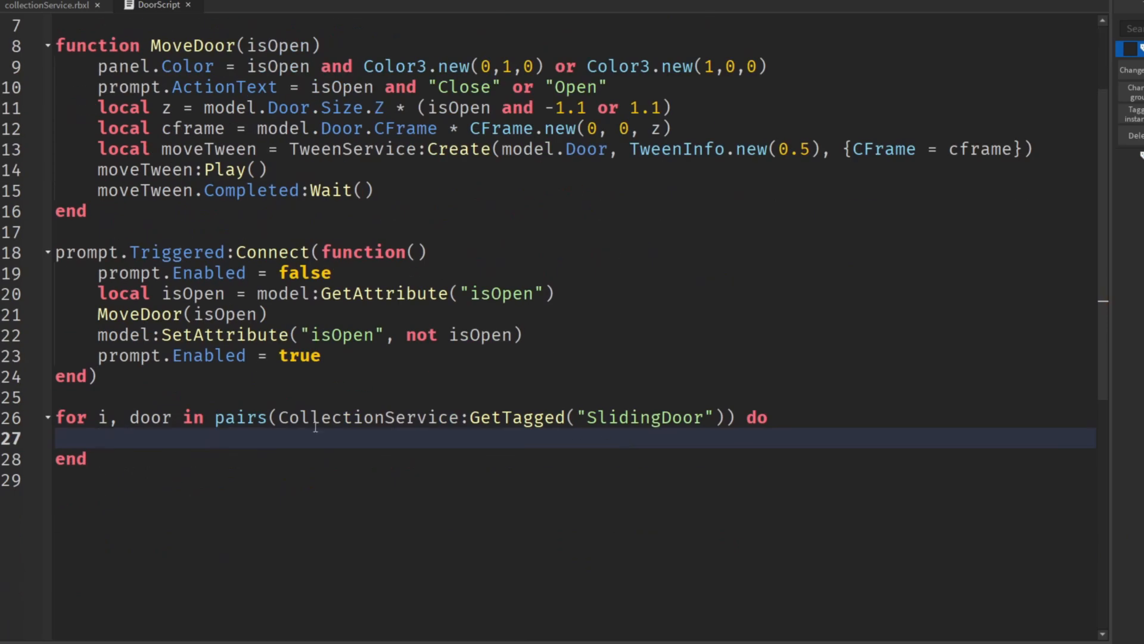
pyautogui.moveTo(430, 460)
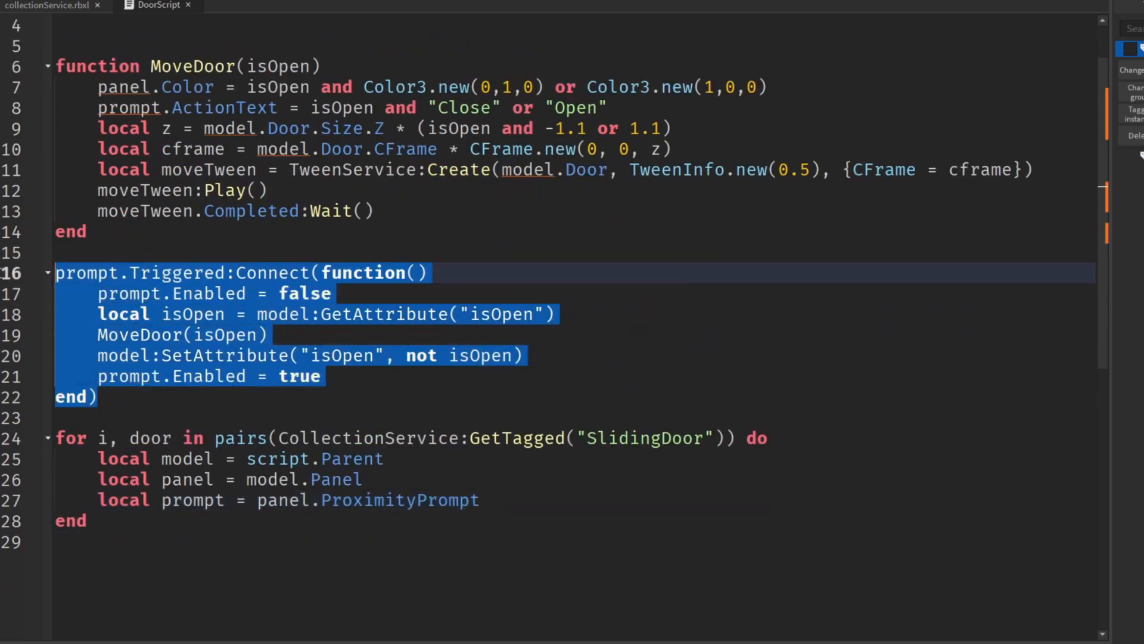
# Move the trigger handler into the loop, rename door to model, delete script.Parent line.
pyautogui.press('Delete')
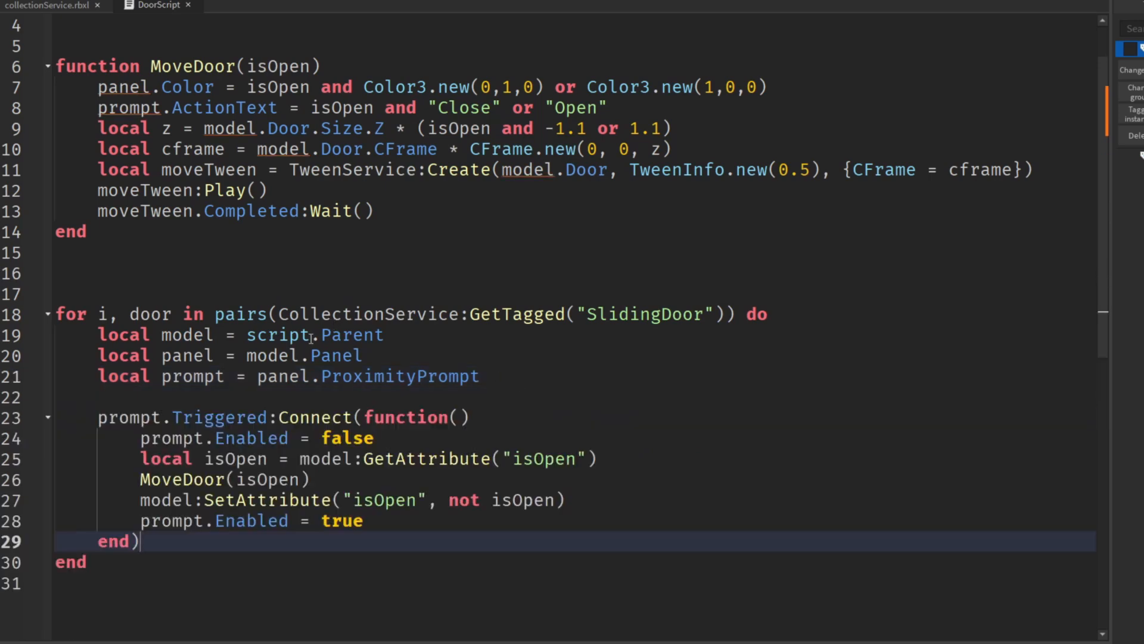
pyautogui.doubleClick(353, 335)
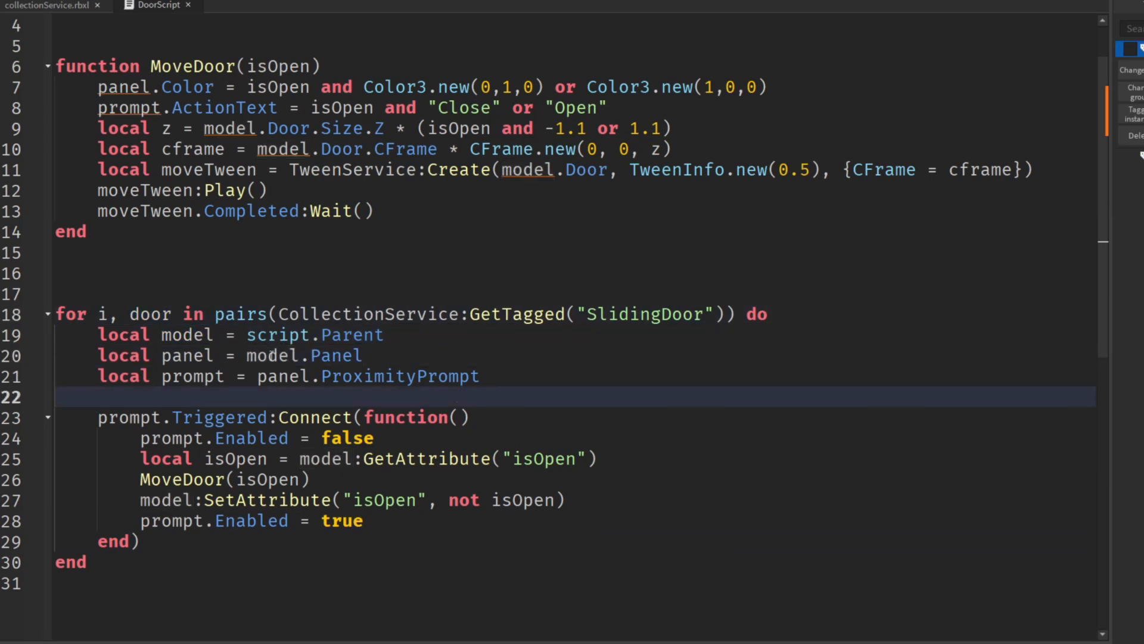
pyautogui.write('model')
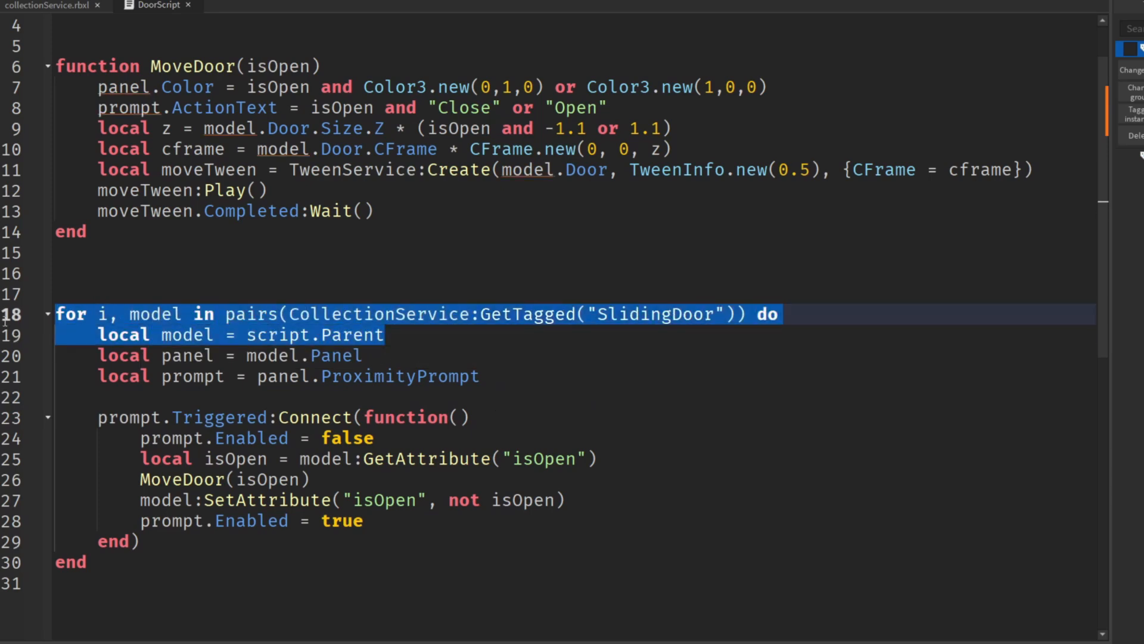
pyautogui.press('Delete')
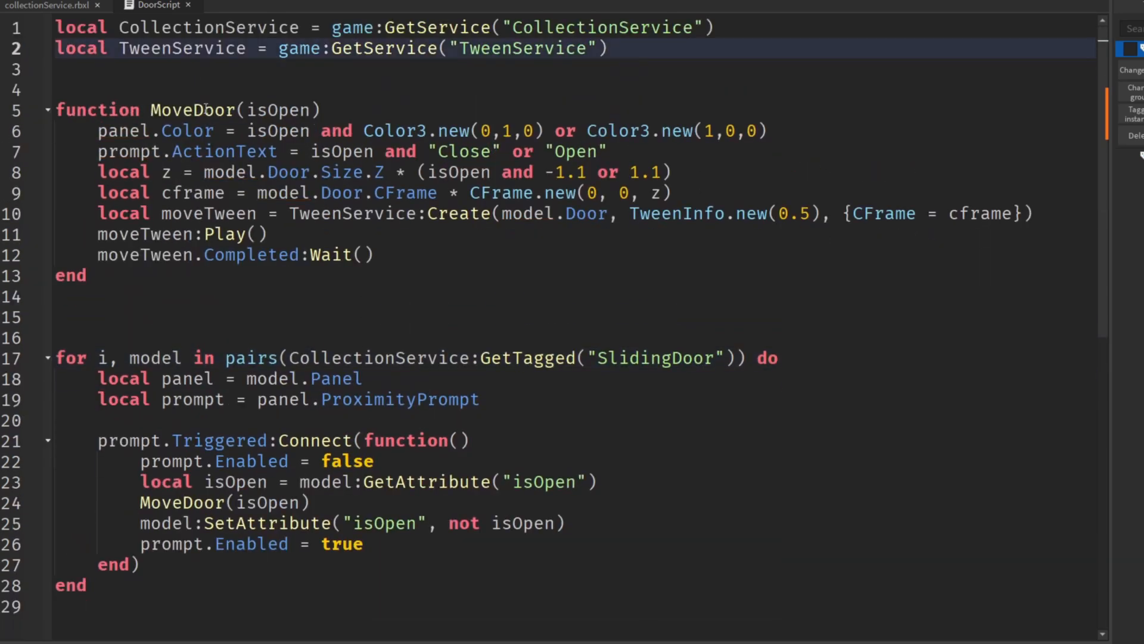
# Pass model into the MoveDoor call and reference the prompt via model.Panel.
pyautogui.doubleClick(192, 110)
pyautogui.write('model,')
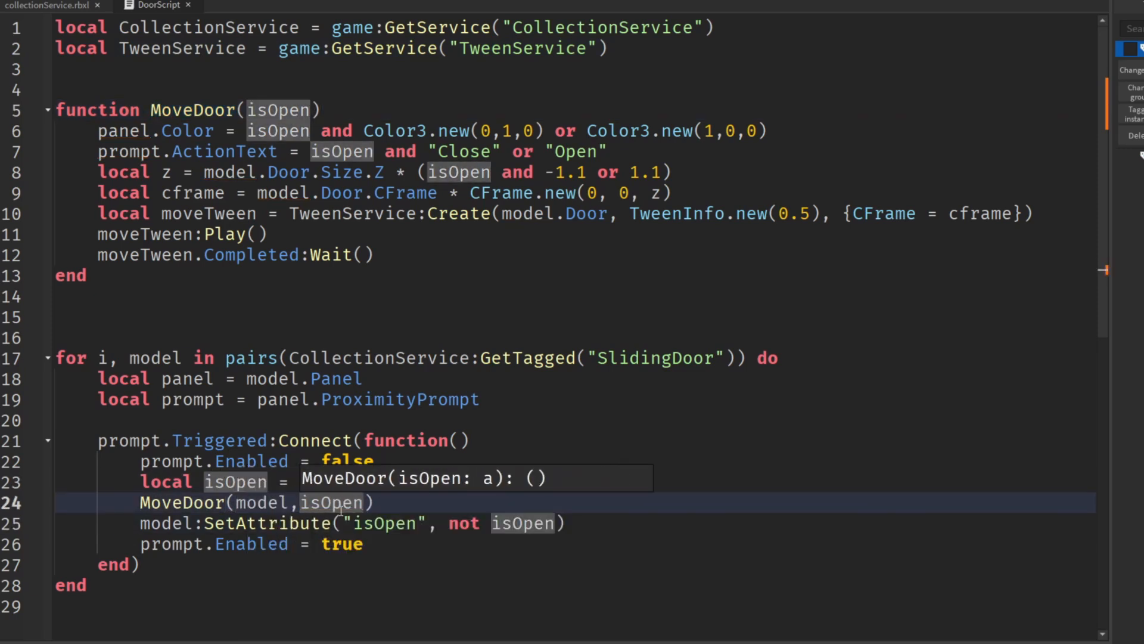
pyautogui.press('Tab')
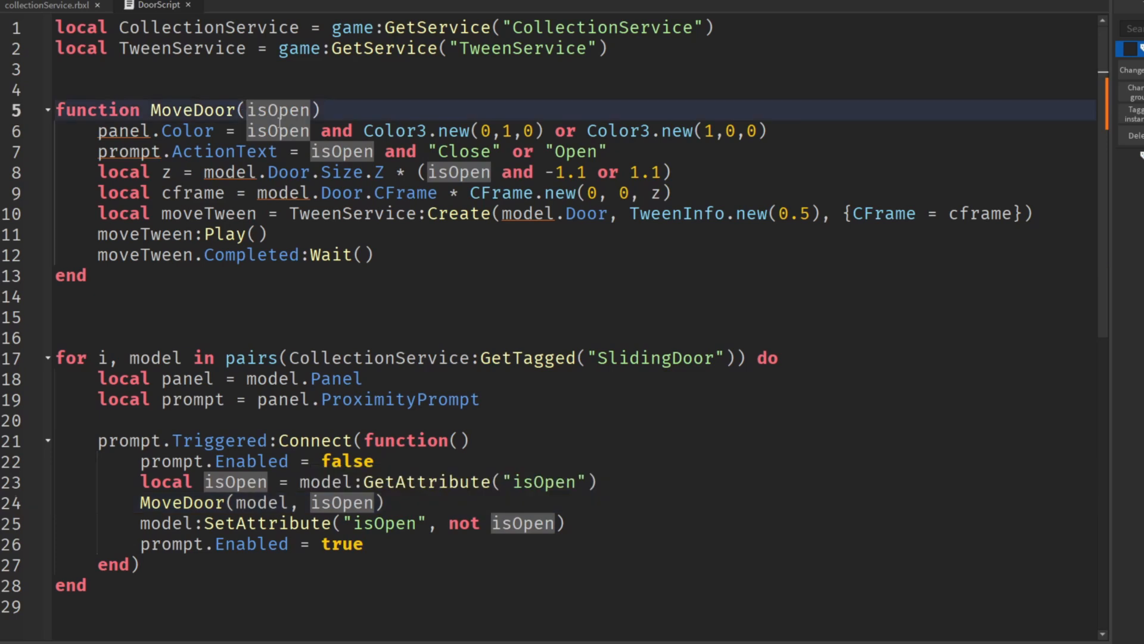
pyautogui.write('model,')
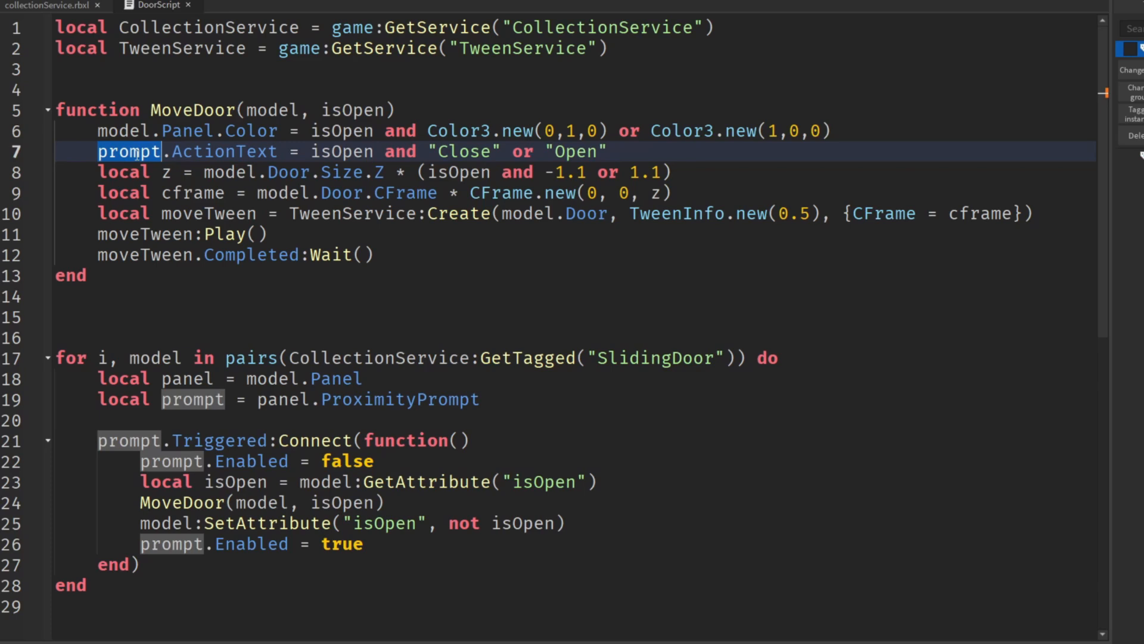
pyautogui.write('model.Panel.Pro')
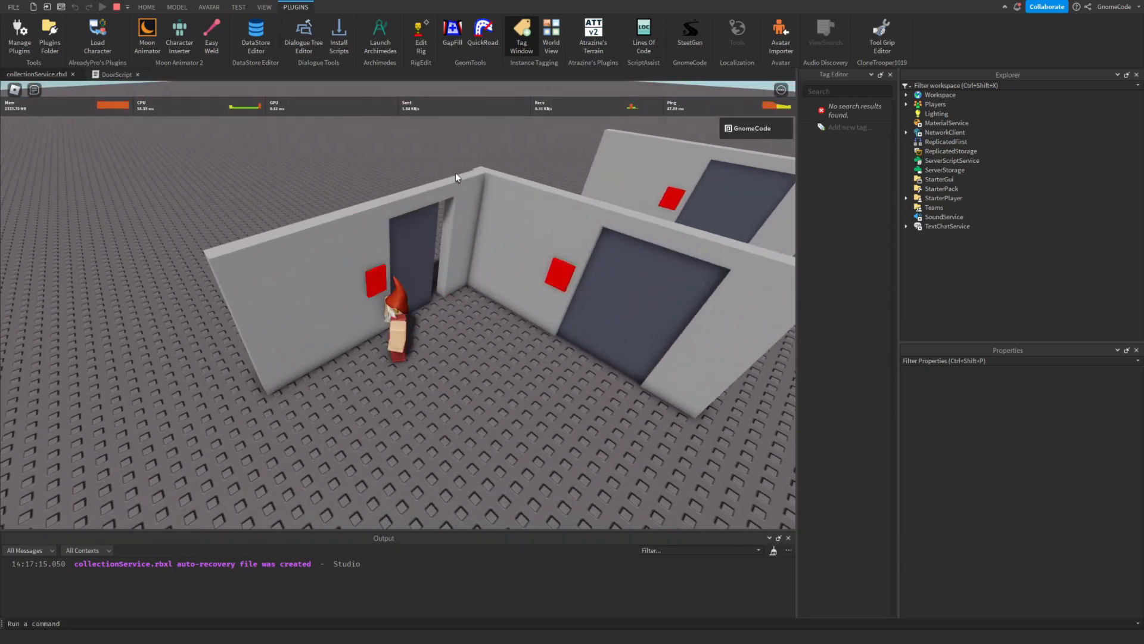
# Stop the running playtest of the tagged sliding doors.
pyautogui.click(102, 6)
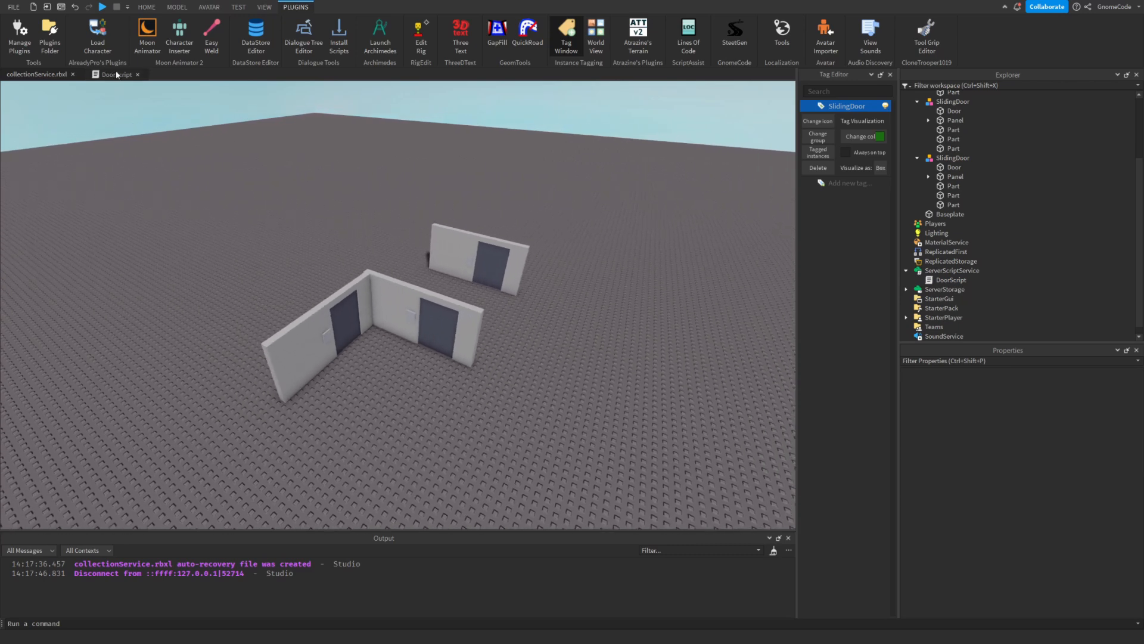
pyautogui.click(114, 74)
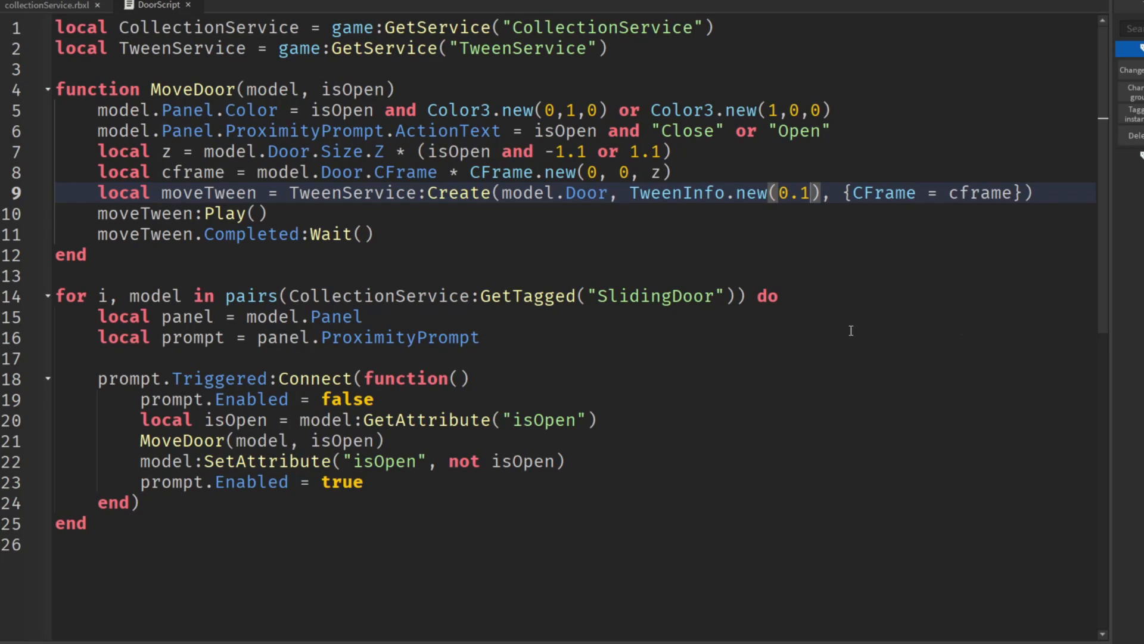
pyautogui.click(49, 6)
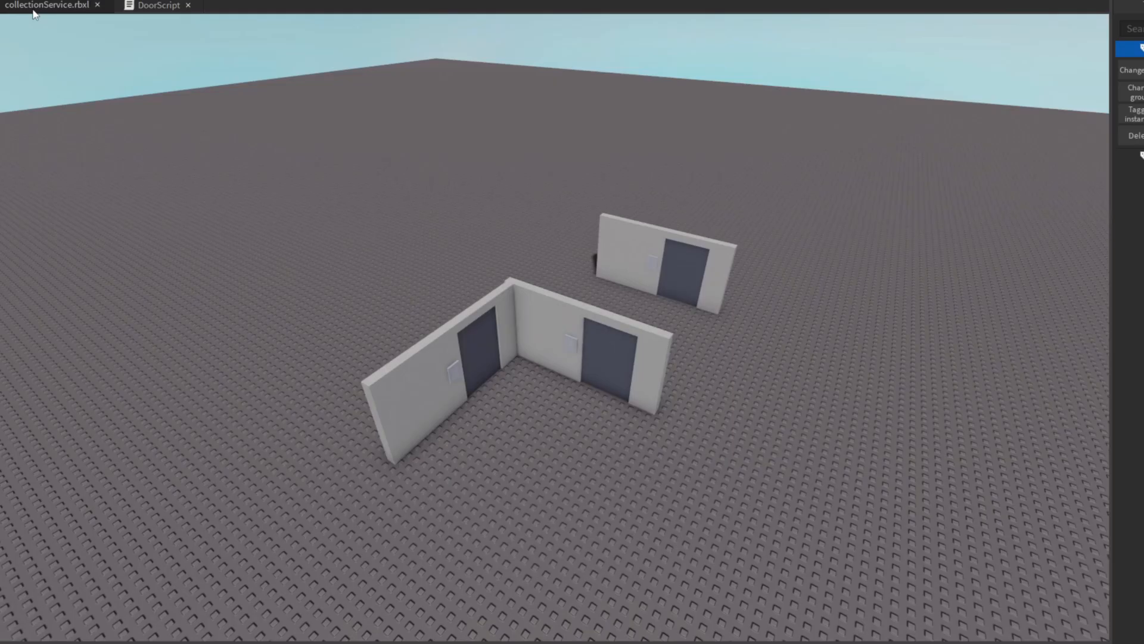
pyautogui.moveTo(885, 415)
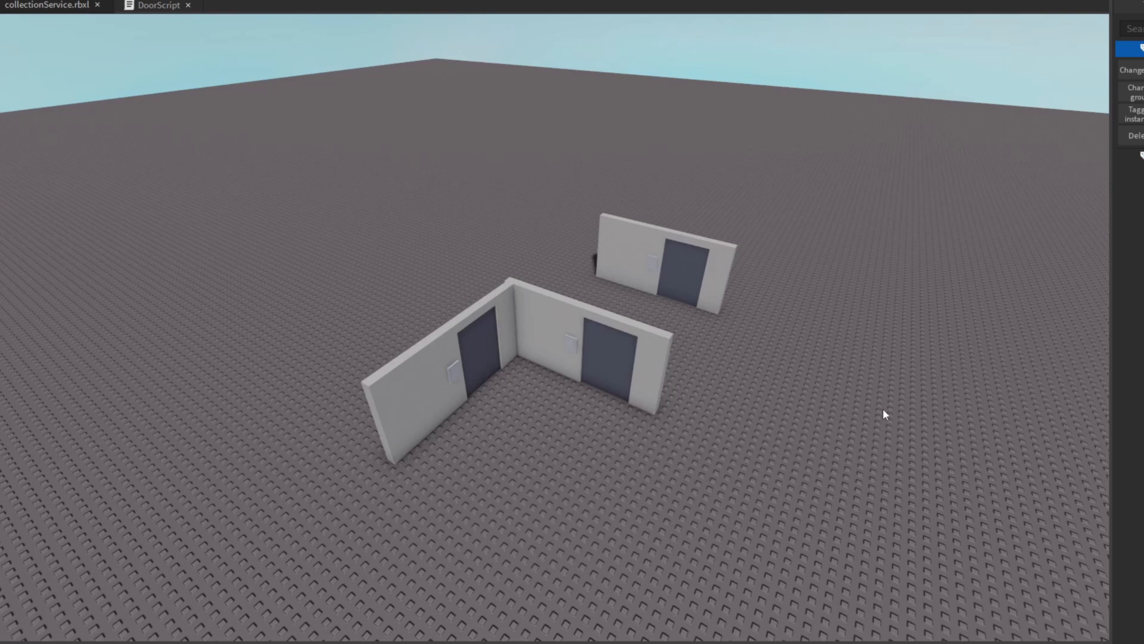